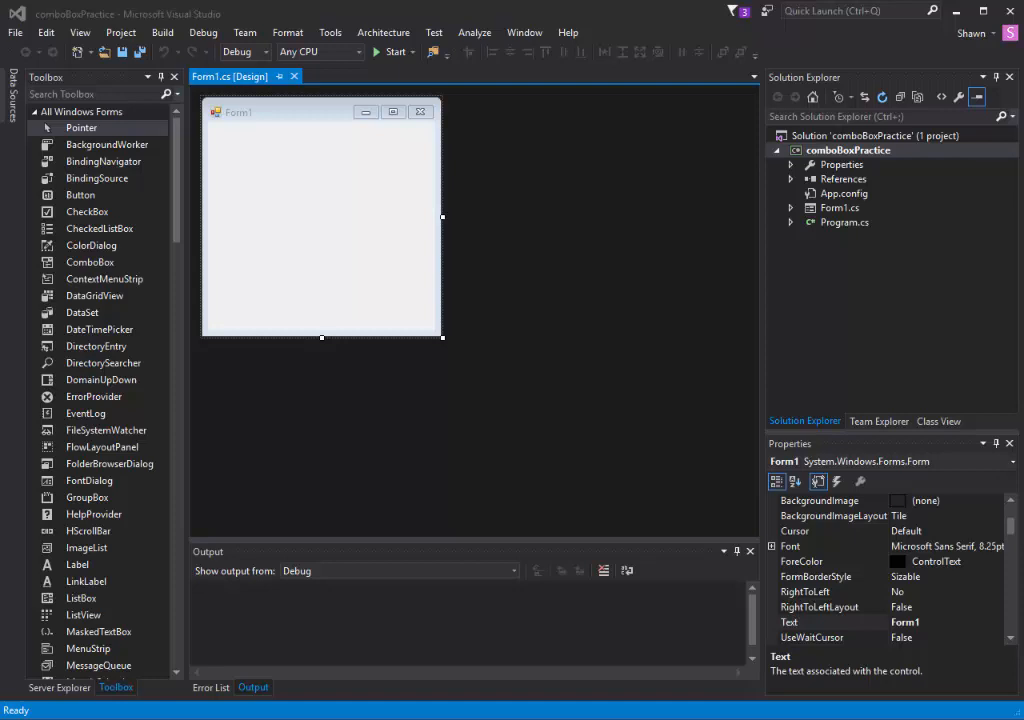
{"action": "mouse_move", "coordinate": [90, 262]}
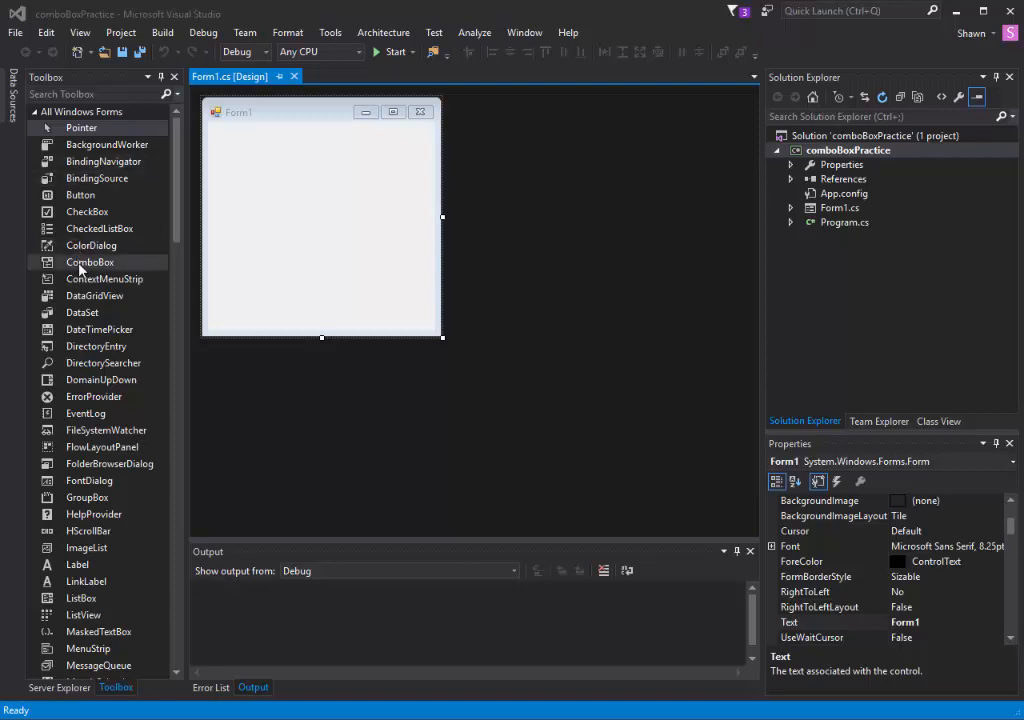
Find ComboBox, TextBox, Button and Label in the Toolbox and place each on Form1.
{"action": "left_click", "coordinate": [81, 128]}
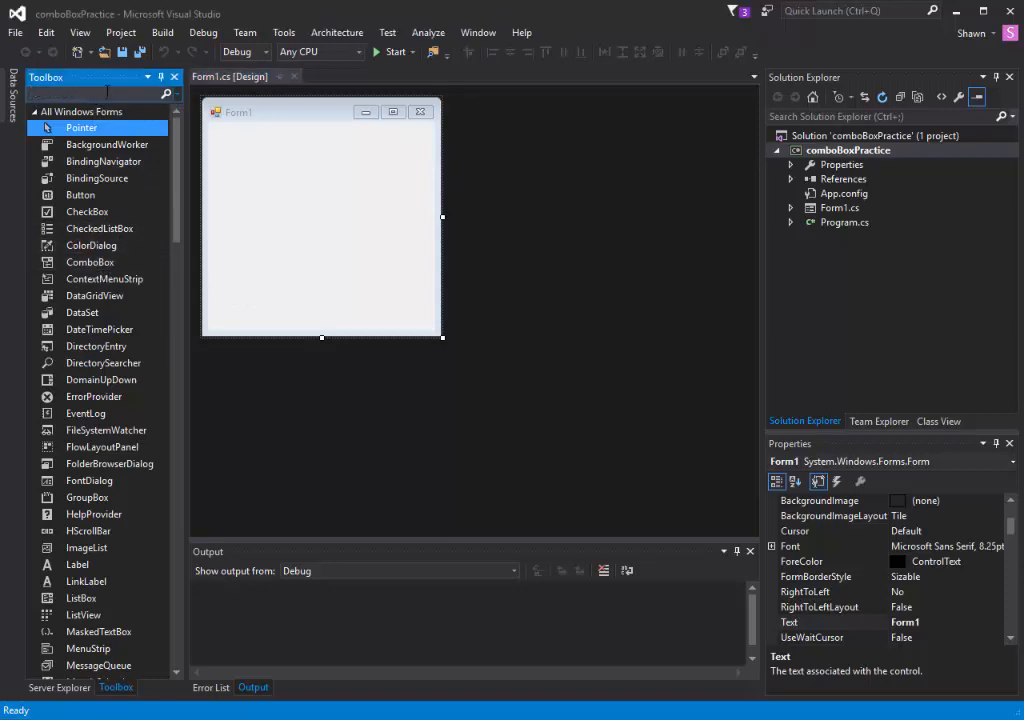
{"action": "type", "text": "combo"}
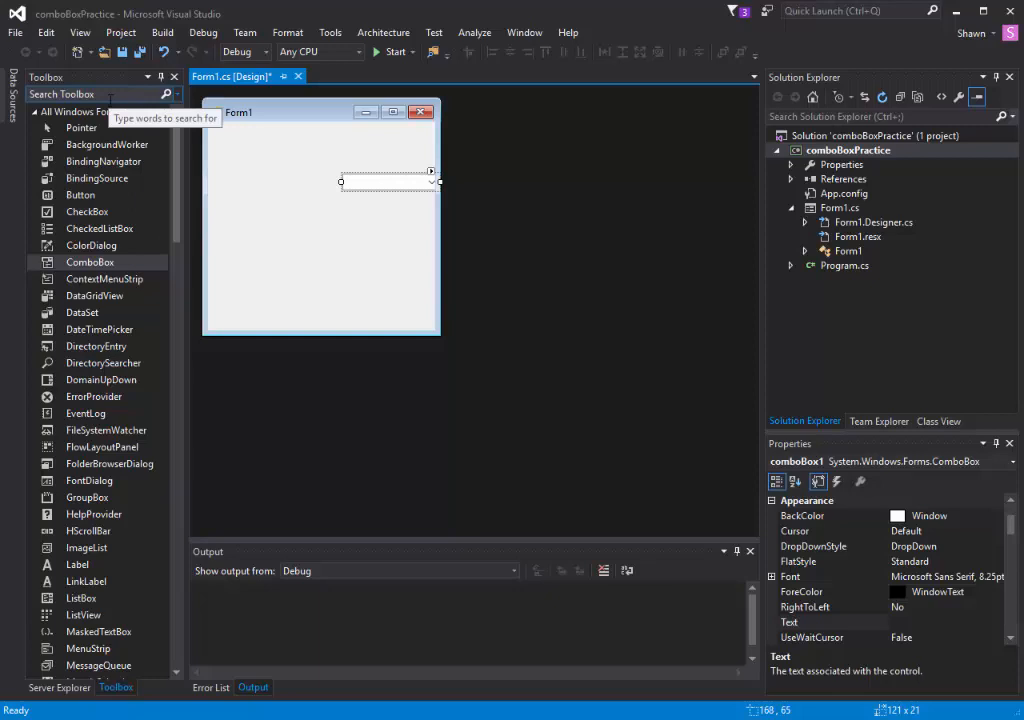
{"action": "type", "text": "text"}
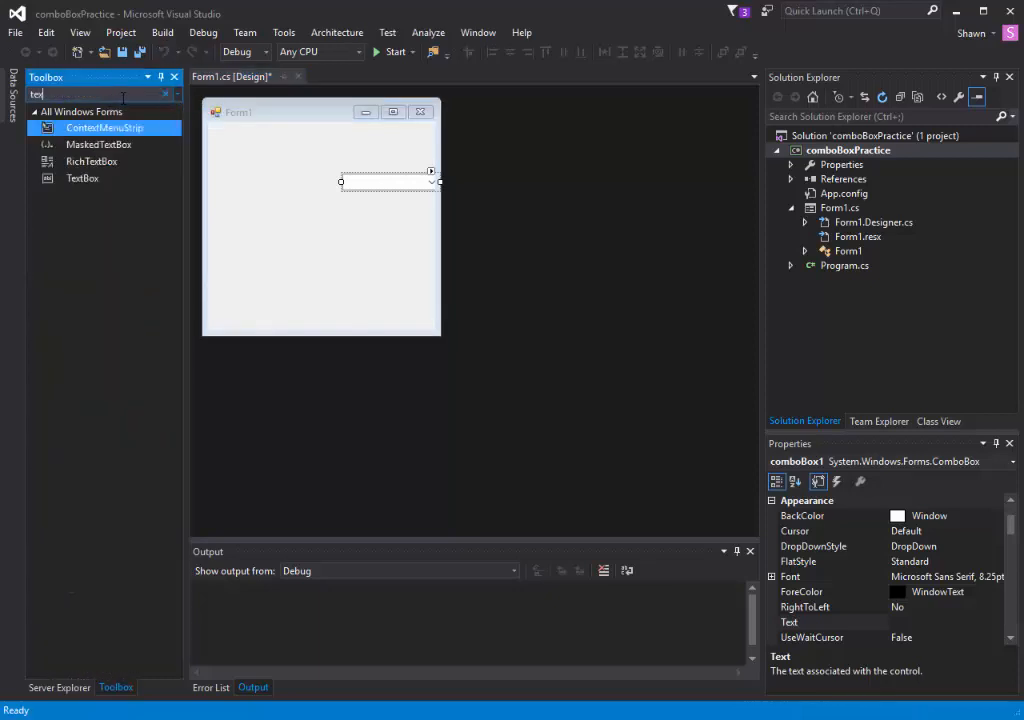
{"action": "mouse_move", "coordinate": [82, 178]}
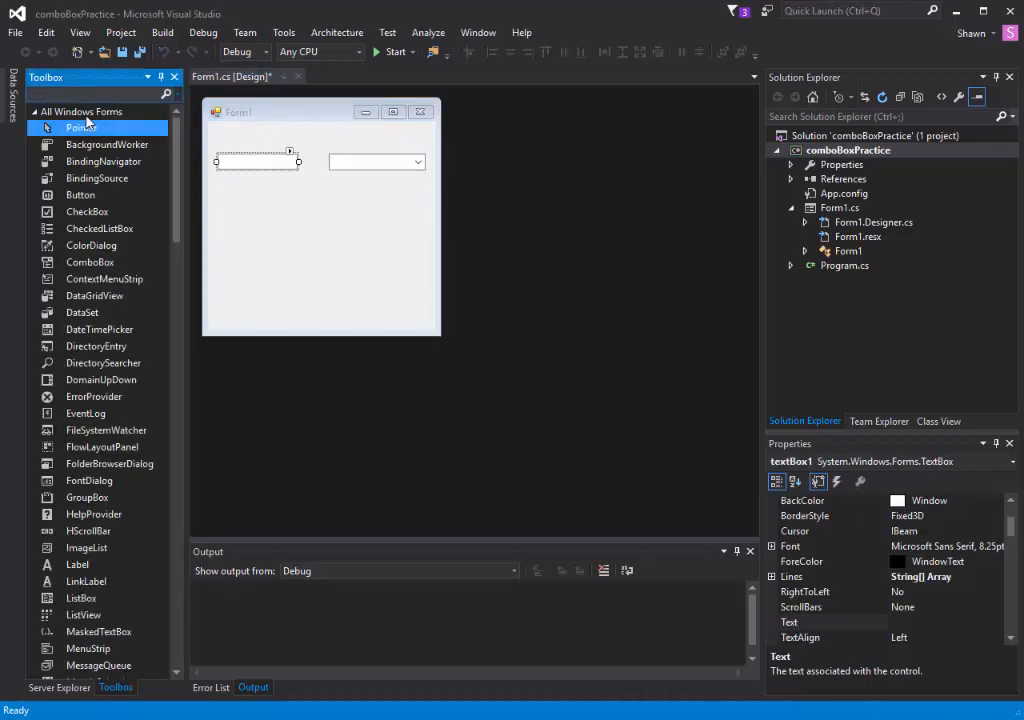
{"action": "type", "text": "button"}
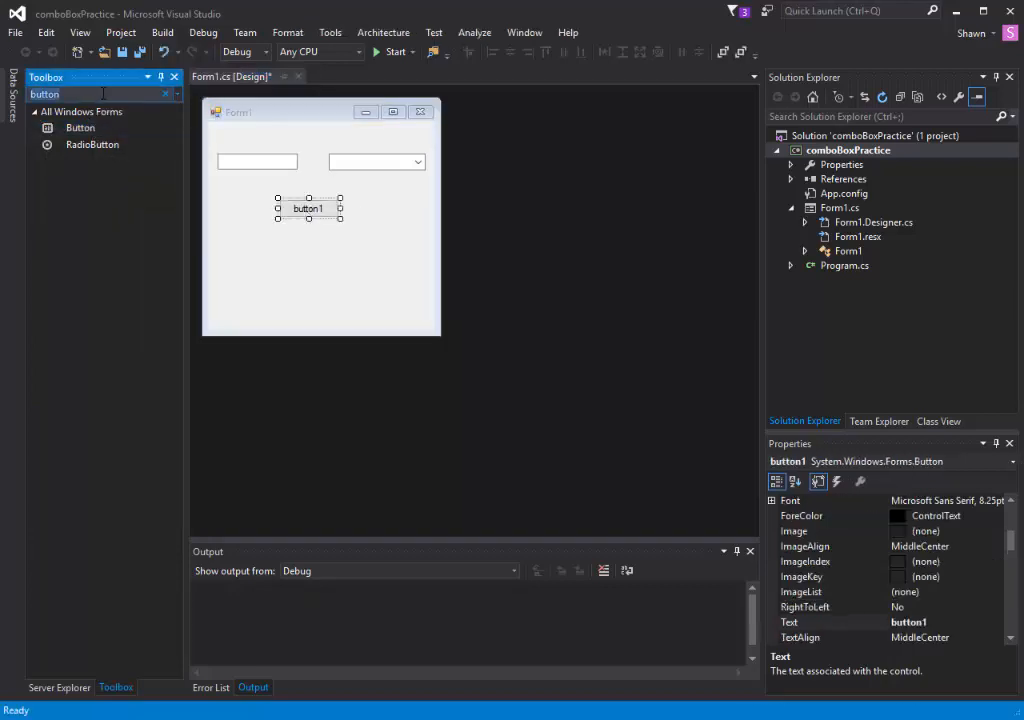
{"action": "type", "text": "labe"}
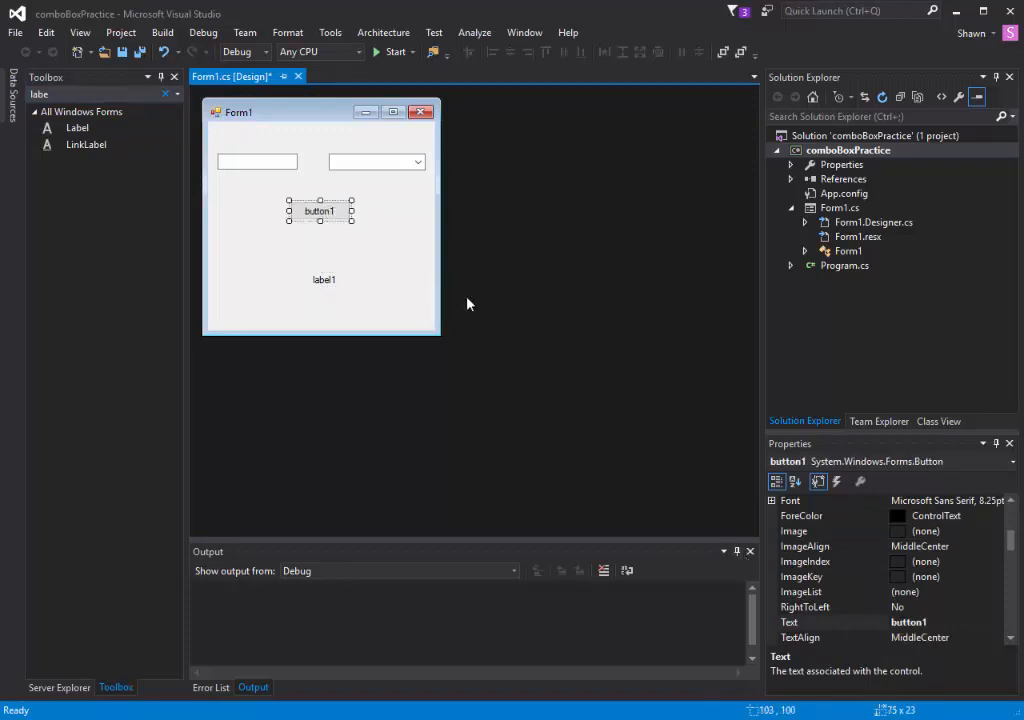
{"action": "mouse_move", "coordinate": [702, 551]}
{"action": "type", "text": "A"}
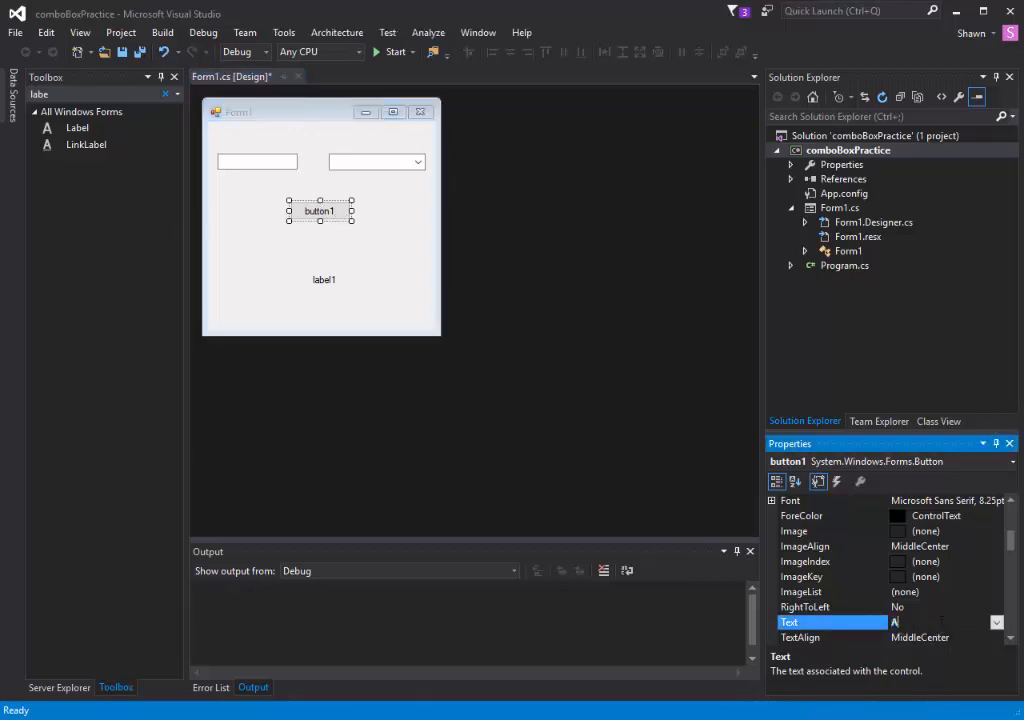
Set button1's Text property to Add.
{"action": "type", "text": "dd"}
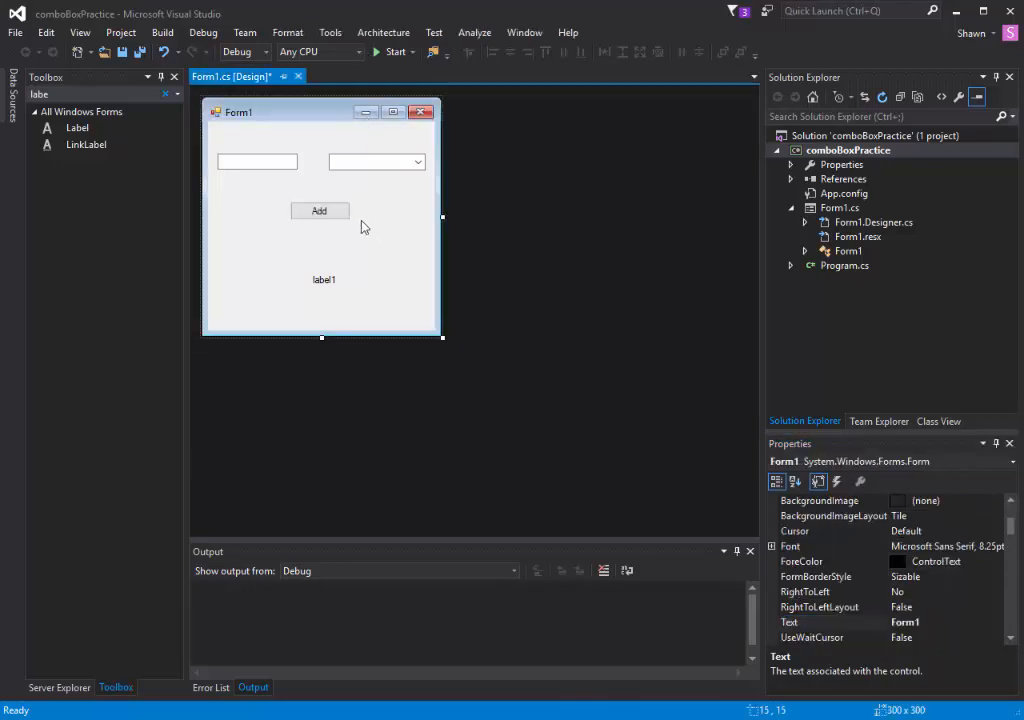
{"action": "mouse_move", "coordinate": [239, 158]}
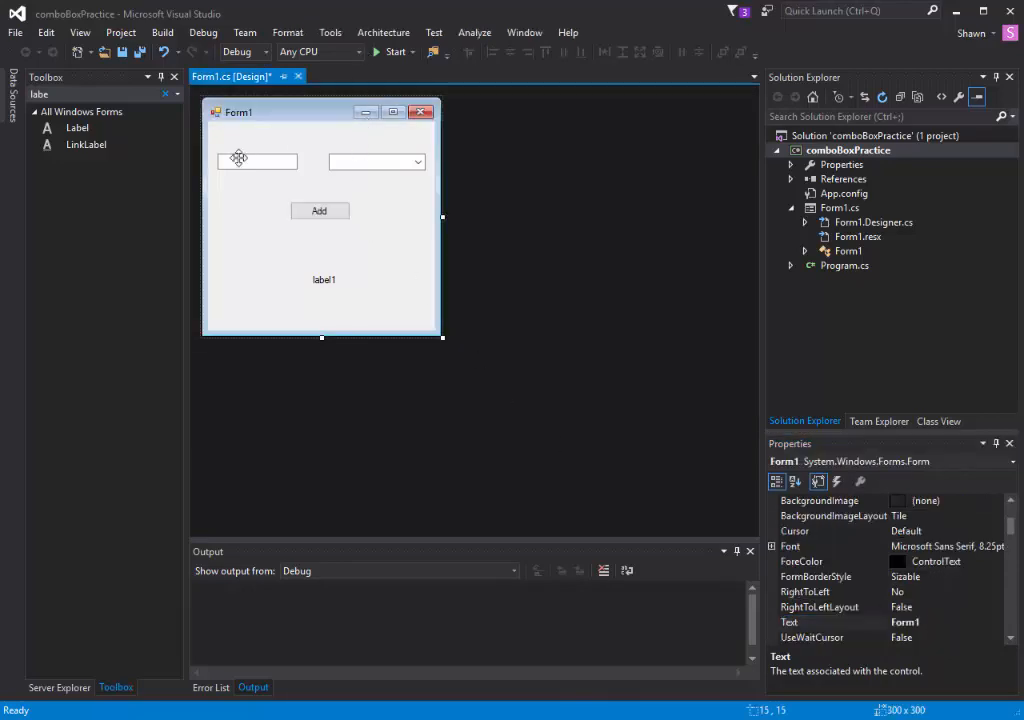
{"action": "mouse_move", "coordinate": [215, 175]}
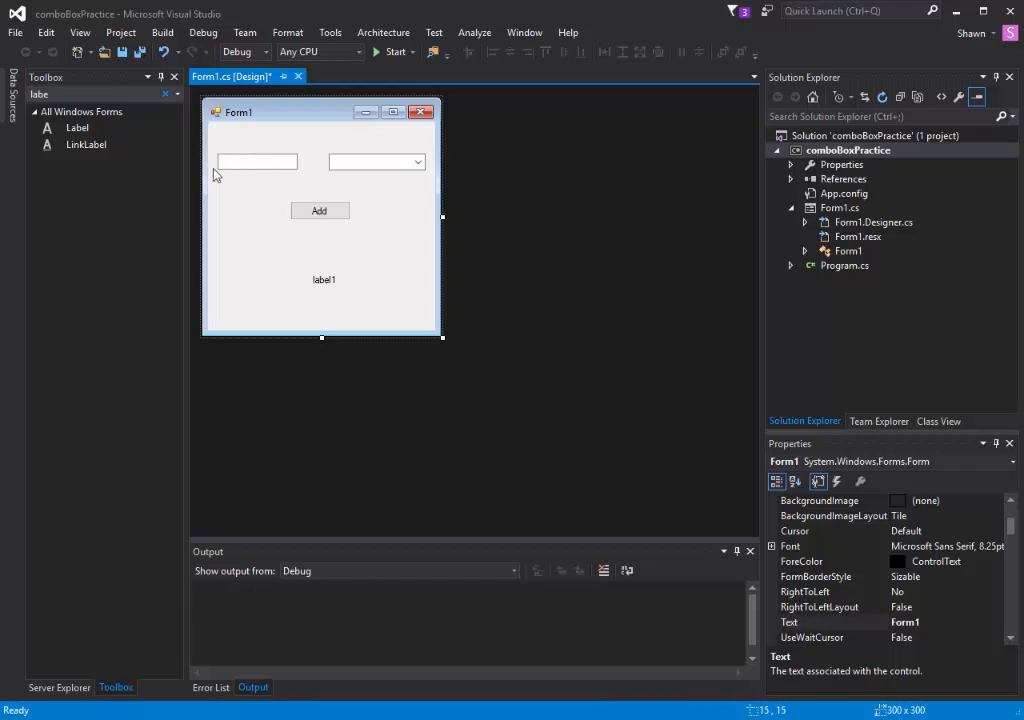
{"action": "mouse_move", "coordinate": [324, 231]}
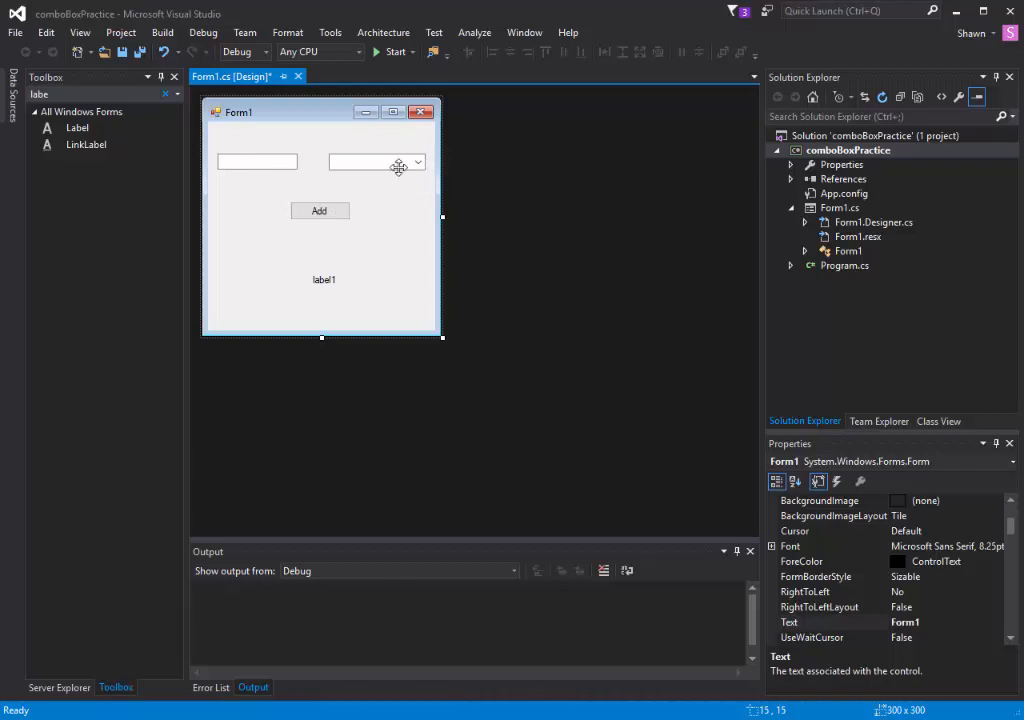
{"action": "mouse_move", "coordinate": [372, 161]}
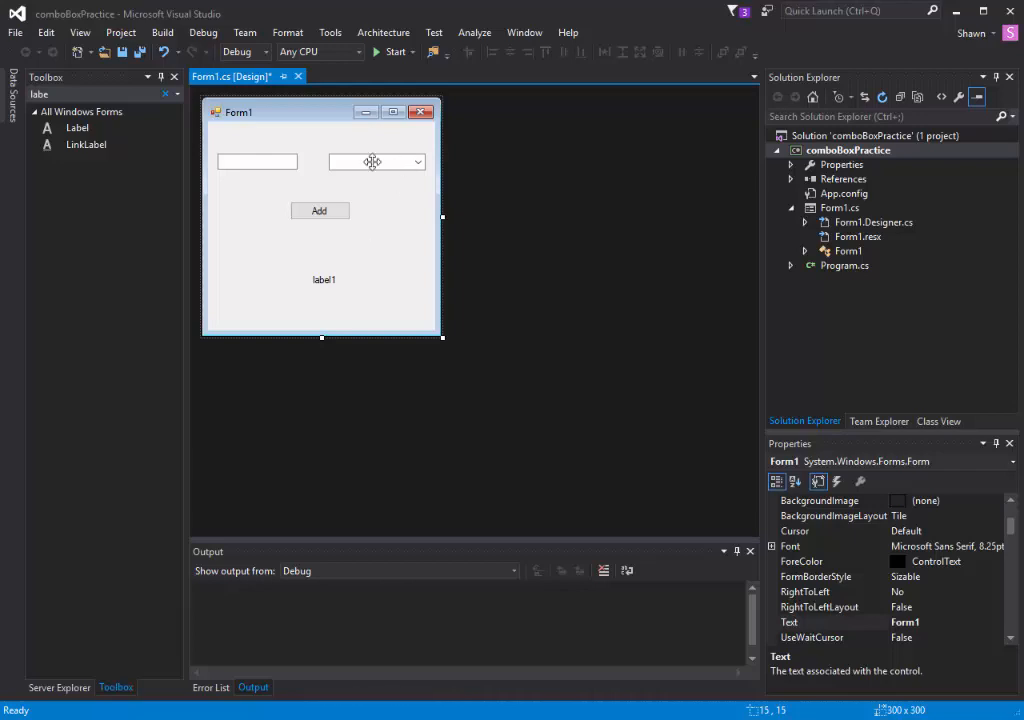
{"action": "mouse_move", "coordinate": [337, 268]}
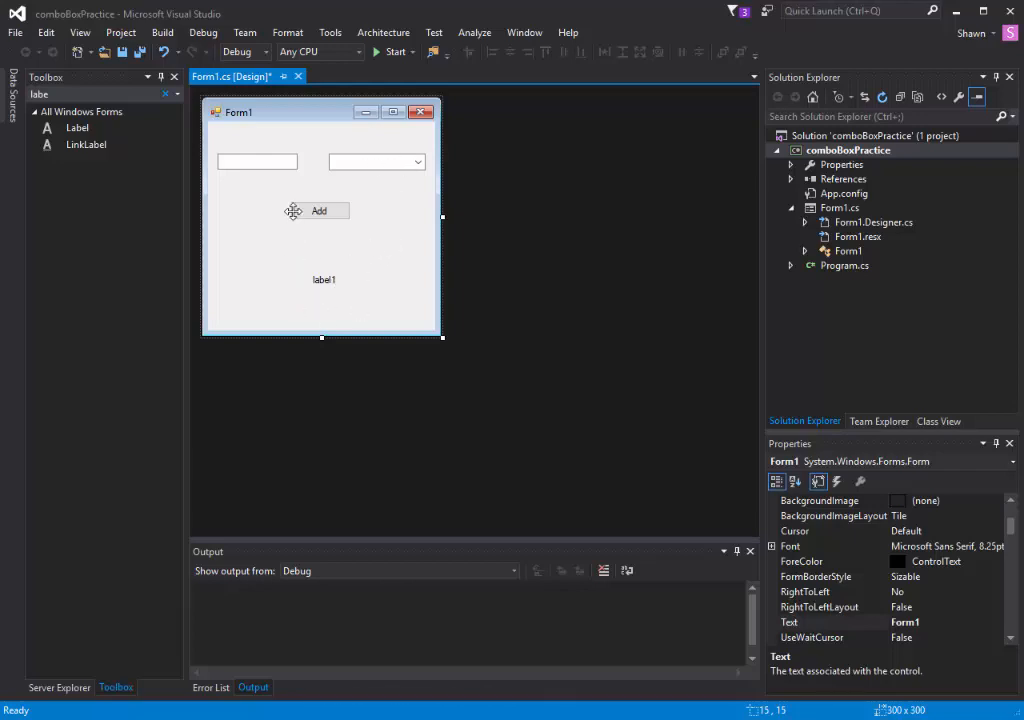
{"action": "mouse_move", "coordinate": [383, 162]}
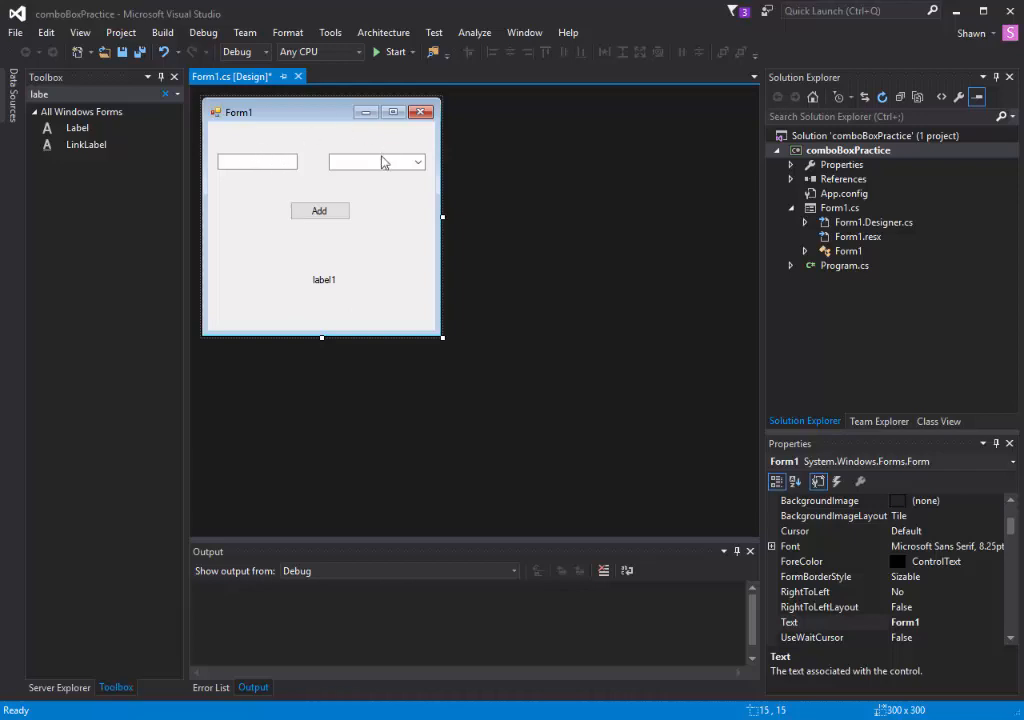
{"action": "mouse_move", "coordinate": [405, 161]}
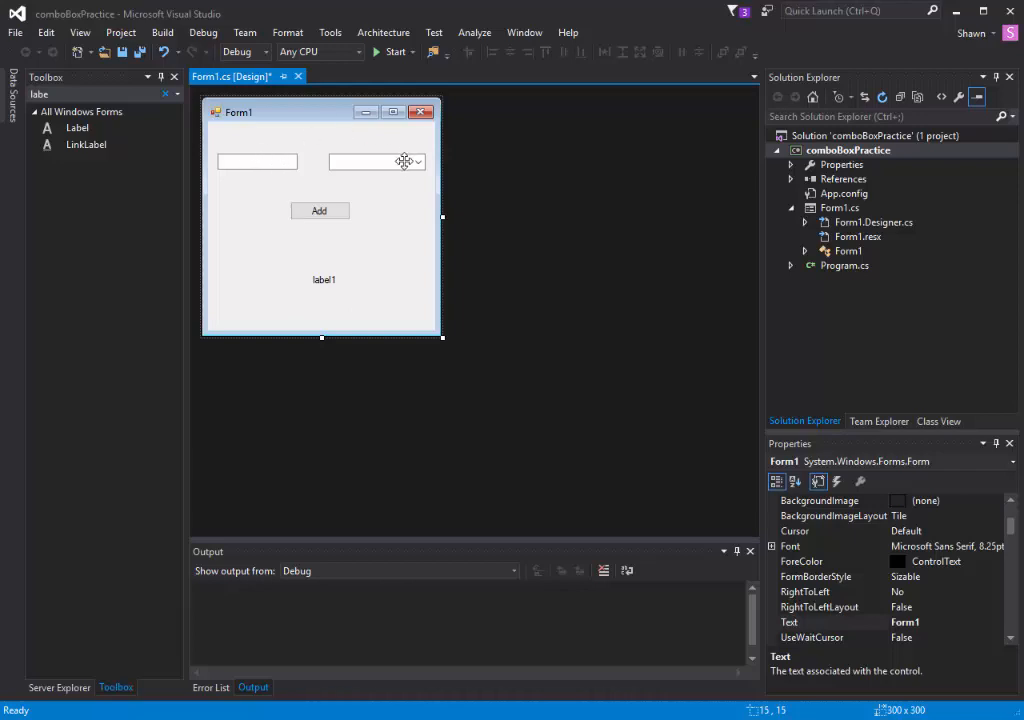
{"action": "mouse_move", "coordinate": [350, 290]}
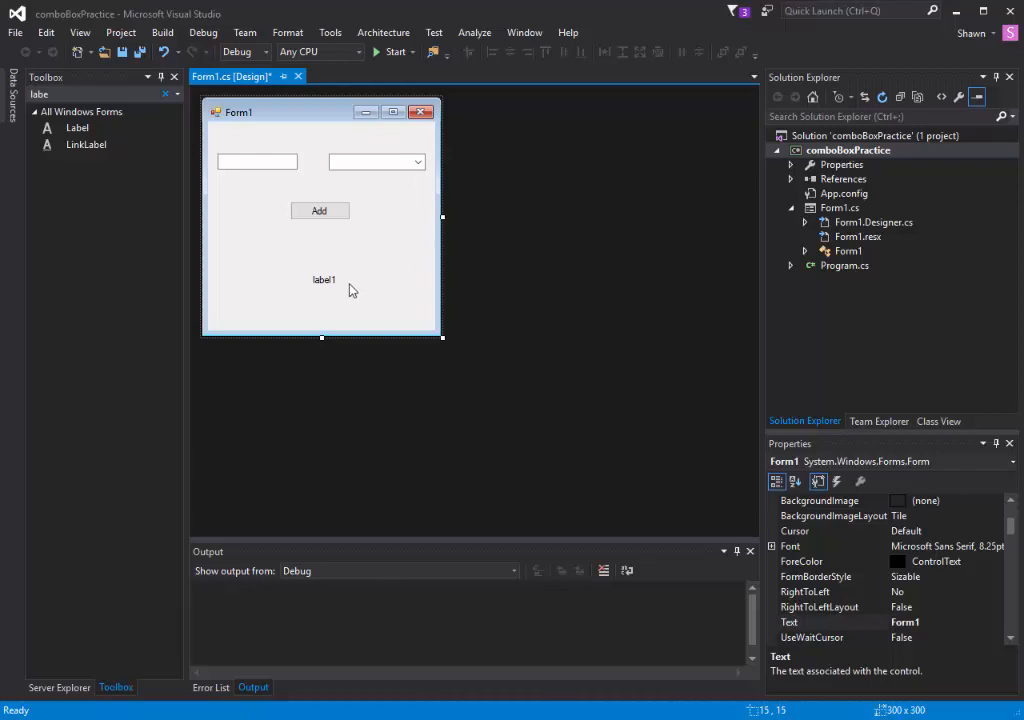
{"action": "mouse_move", "coordinate": [349, 295]}
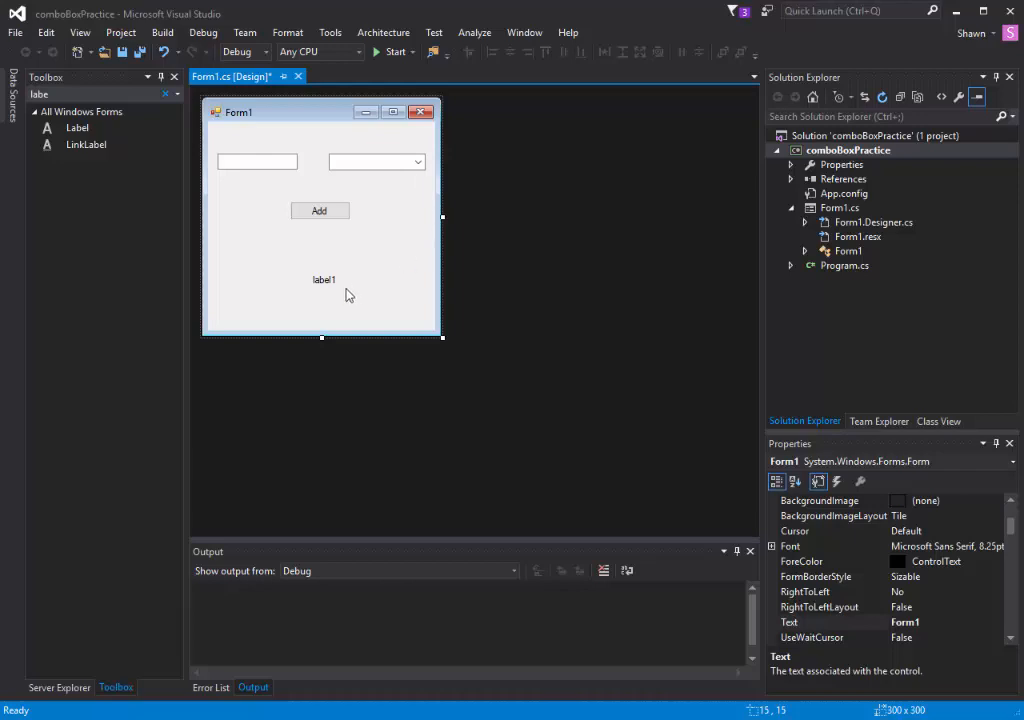
{"action": "mouse_move", "coordinate": [393, 221]}
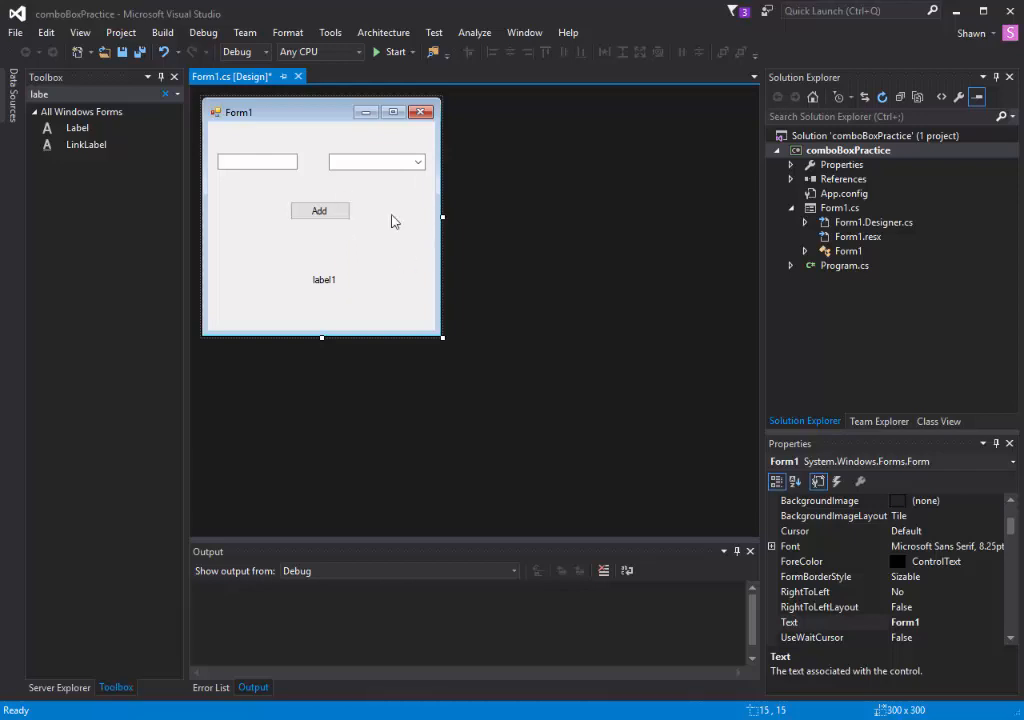
{"action": "mouse_move", "coordinate": [397, 218]}
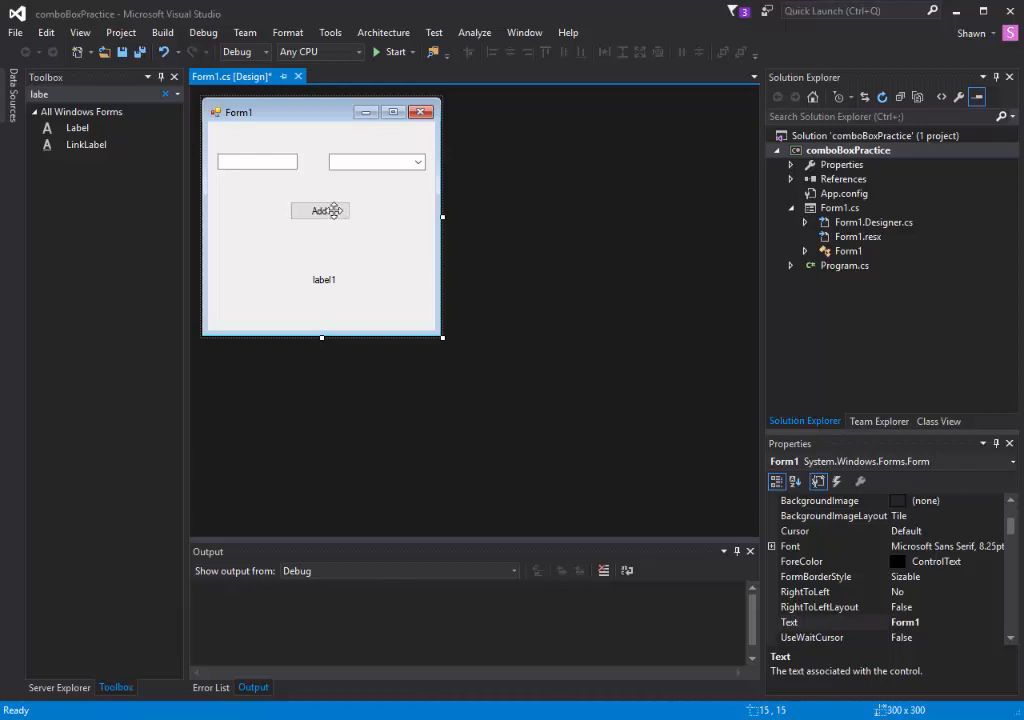
Create button1_Click and write String s = textBox1.Text; as its first line.
{"action": "double_click", "coordinate": [320, 210]}
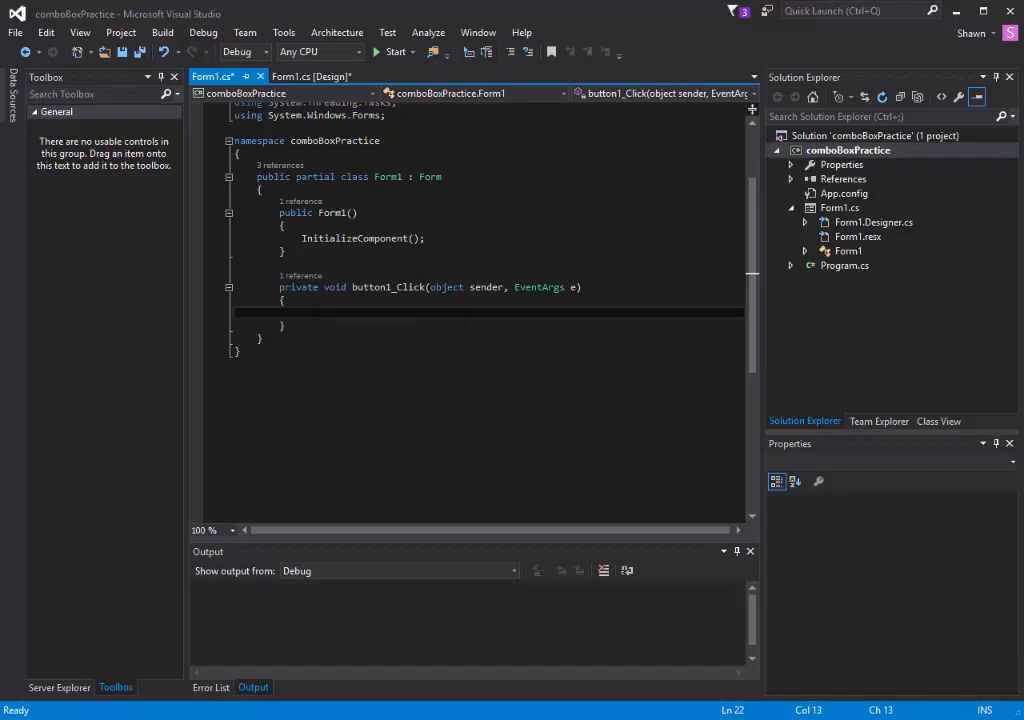
{"action": "type", "text": "s"}
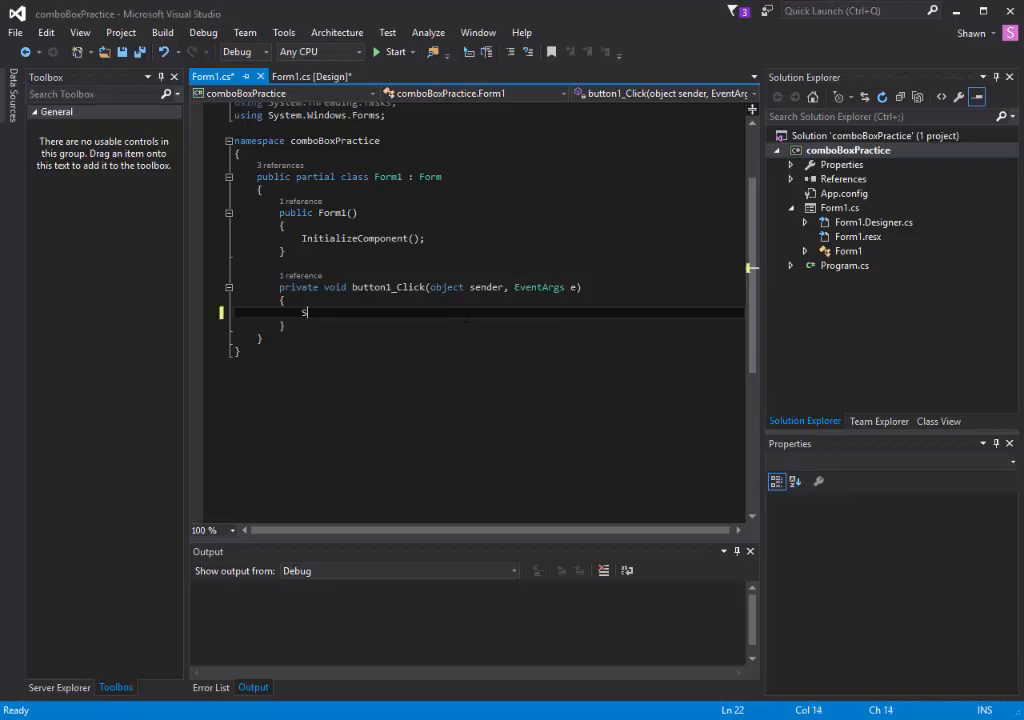
{"action": "type", "text": "tring s"}
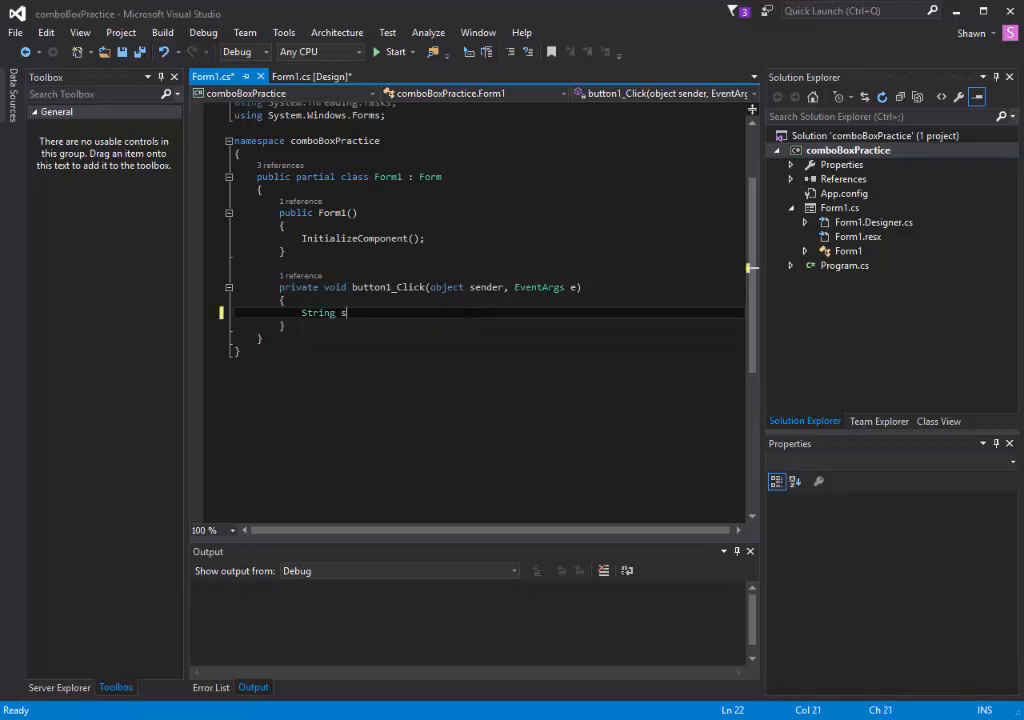
{"action": "type", "text": "= t"}
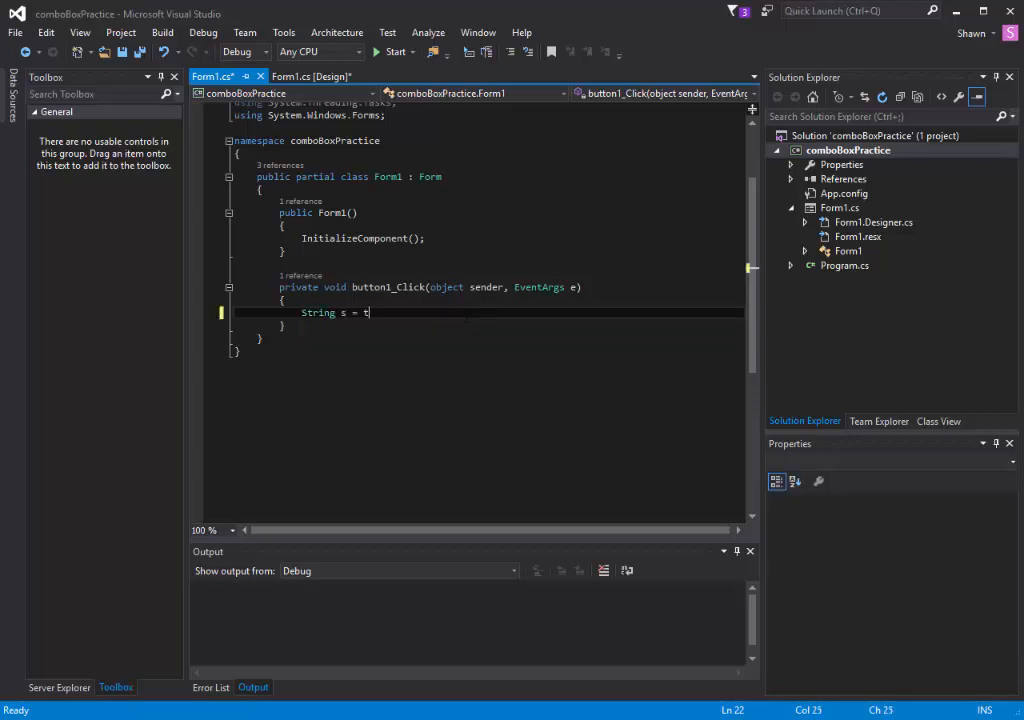
{"action": "type", "text": "extbo"}
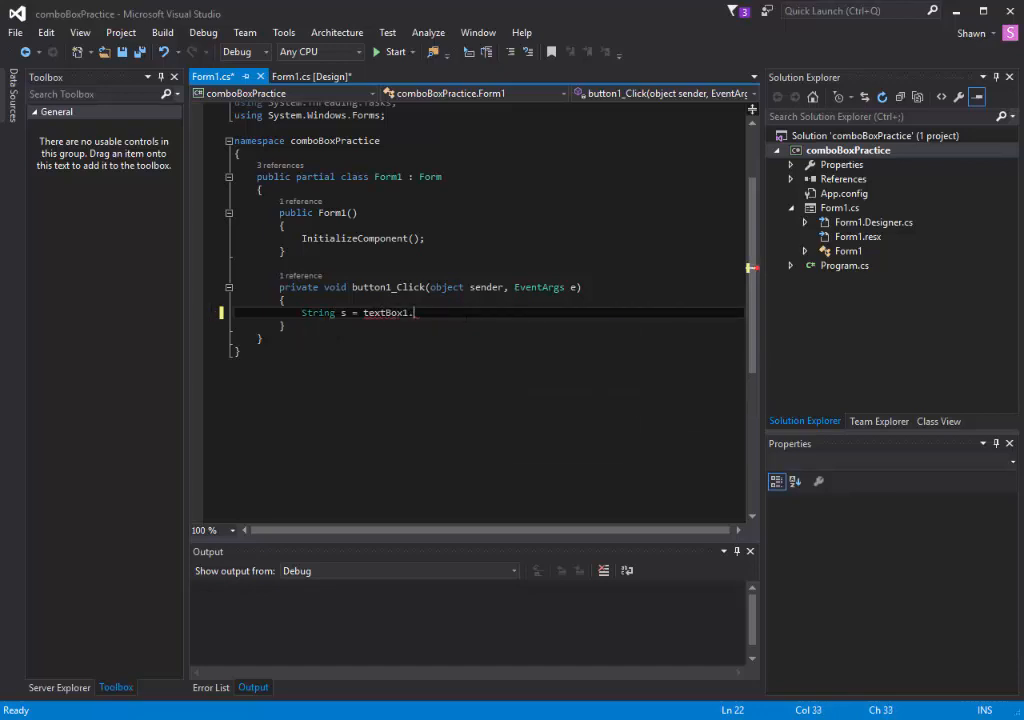
{"action": "type", "text": "Text;"}
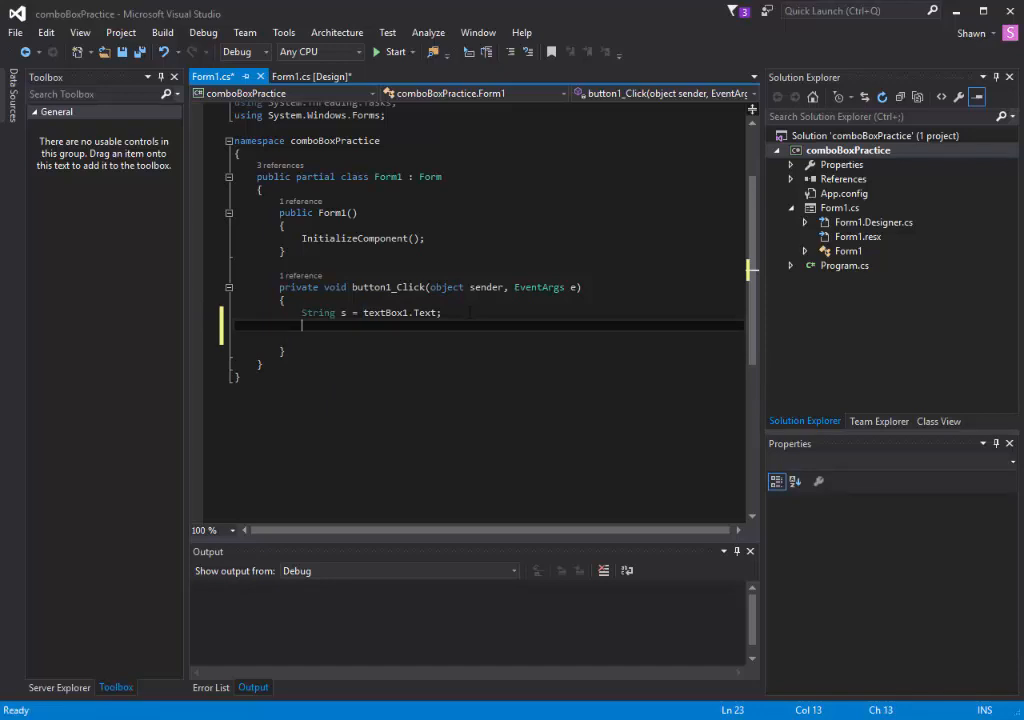
Write comboBox1.Items.Add(s); in the handler and start the app.
{"action": "type", "text": "comboBox1"}
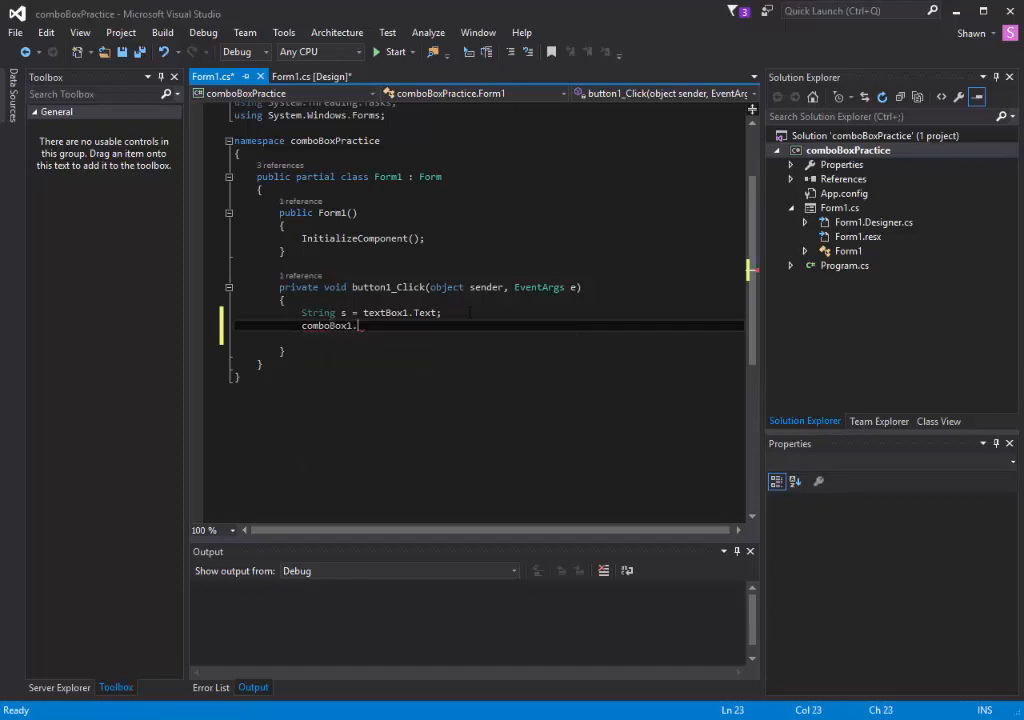
{"action": "type", "text": "."}
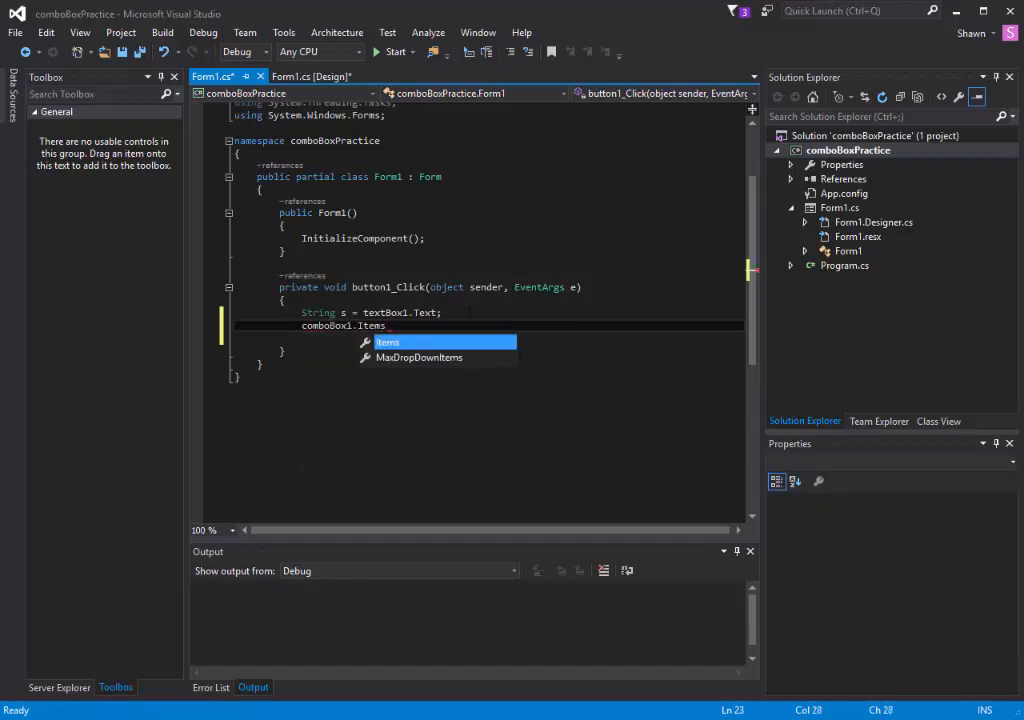
{"action": "type", "text": "add"}
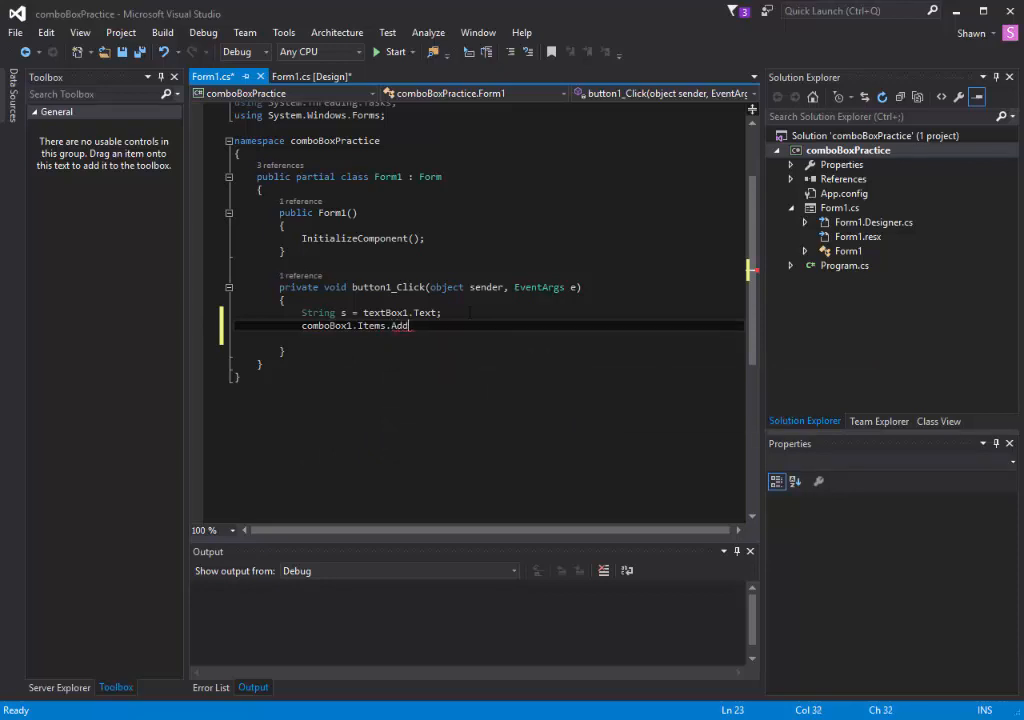
{"action": "type", "text": "("}
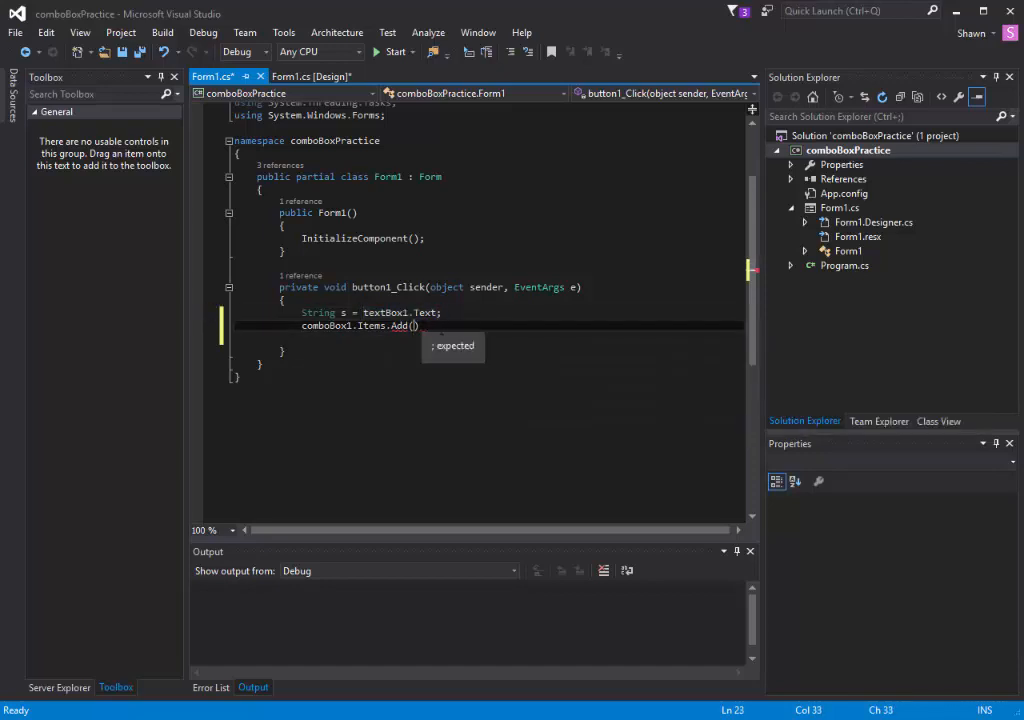
{"action": "type", "text": "s"}
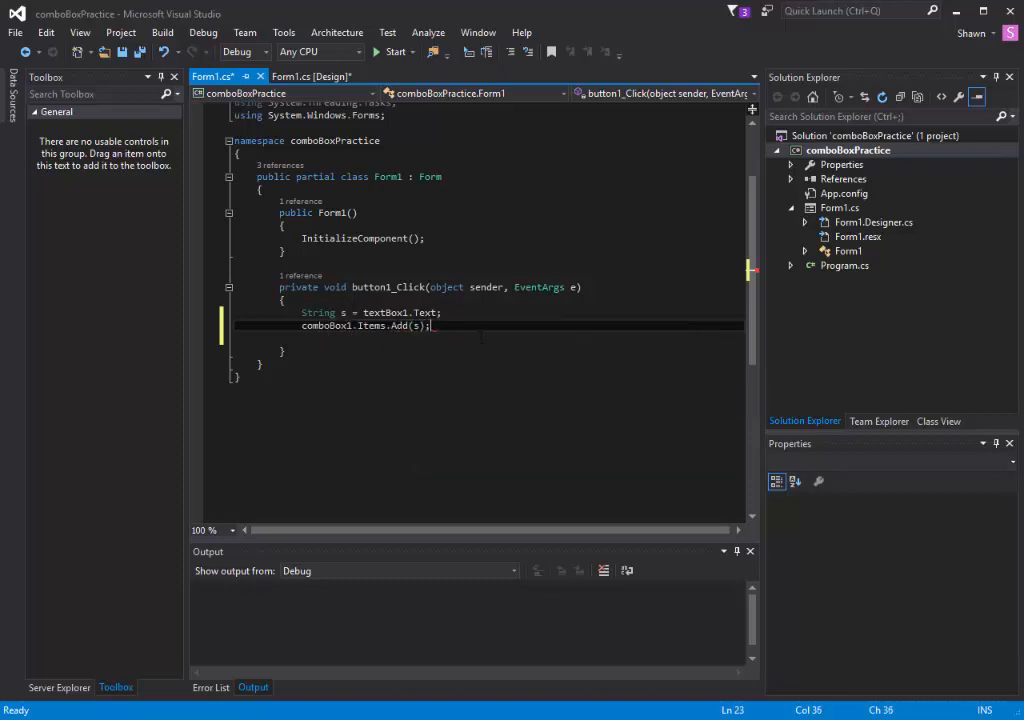
{"action": "left_click", "coordinate": [394, 51]}
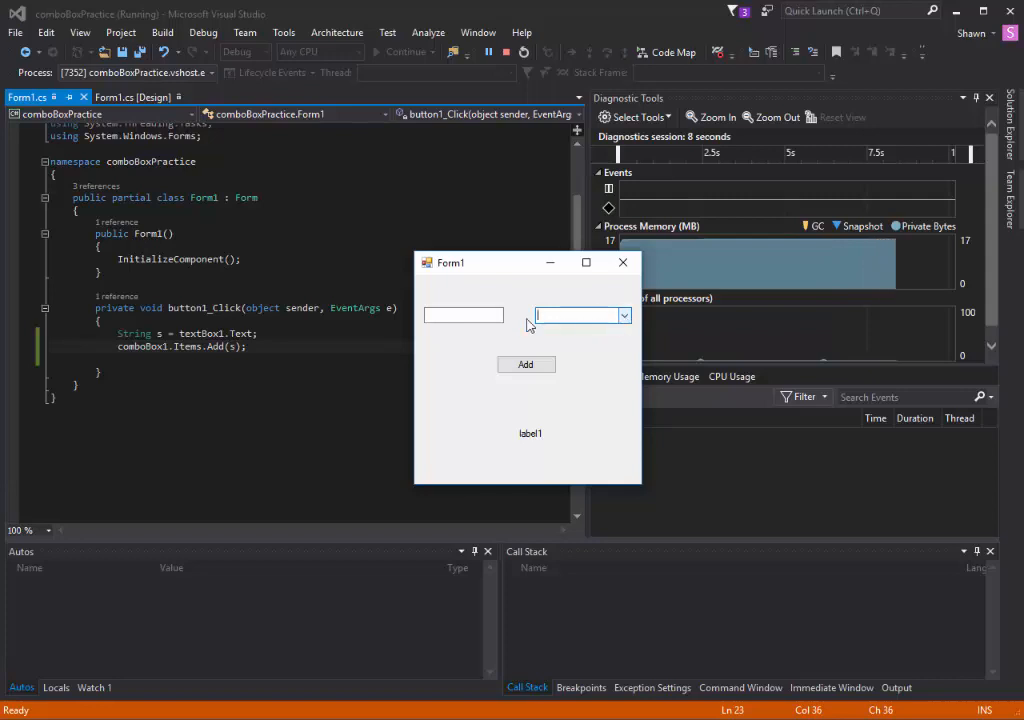
{"action": "left_click", "coordinate": [463, 315]}
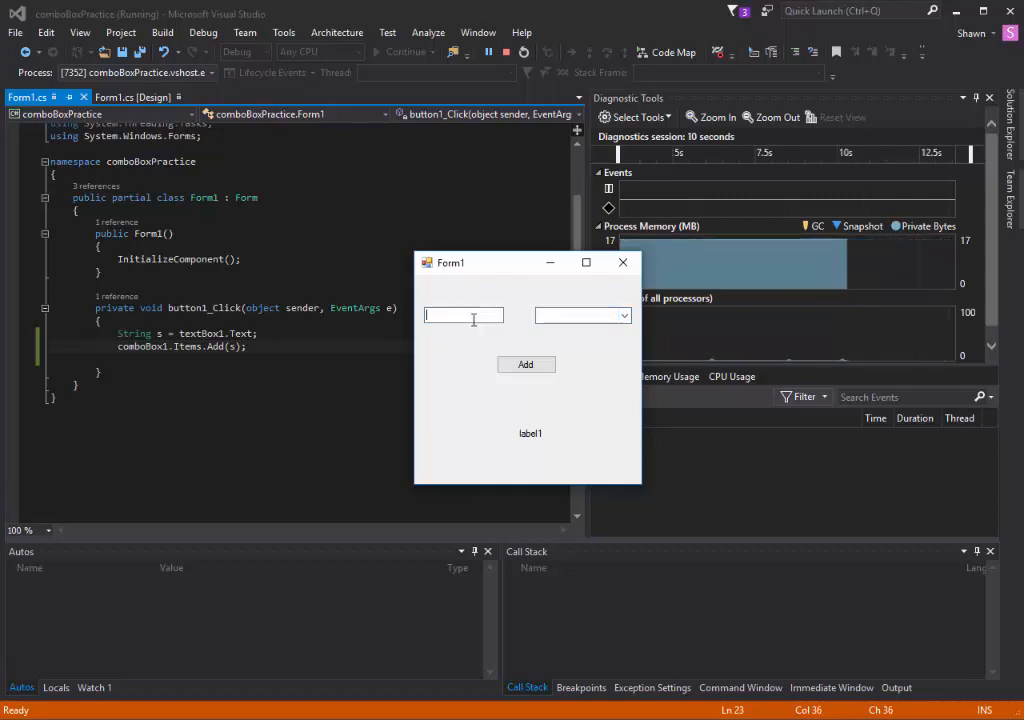
{"action": "type", "text": "shawnkoonh"}
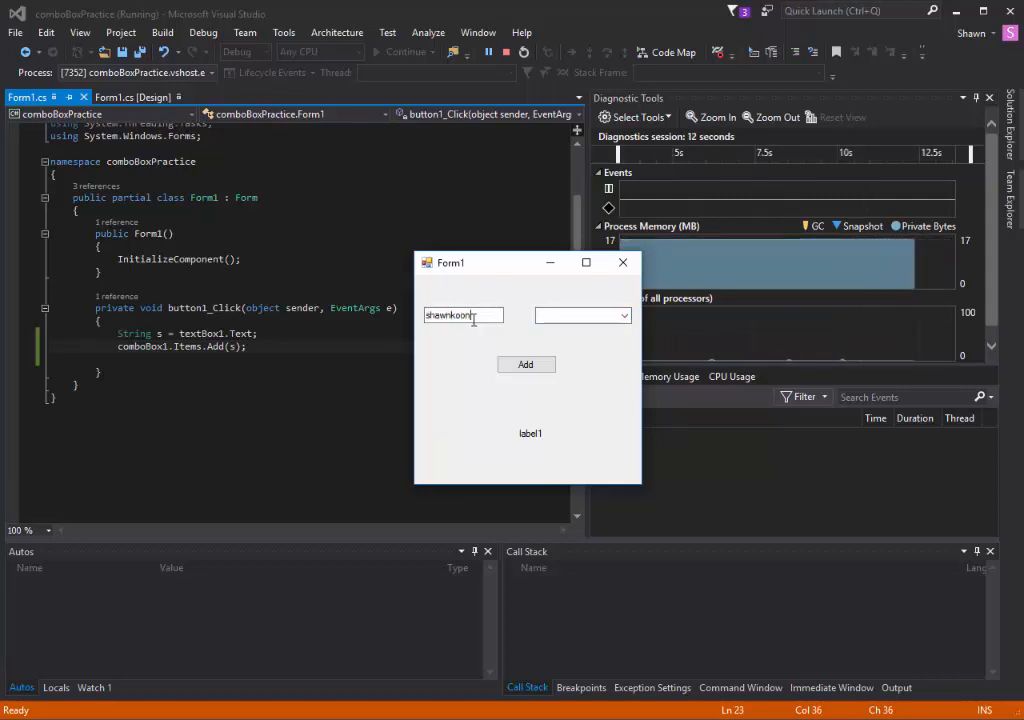
{"action": "left_click", "coordinate": [526, 364]}
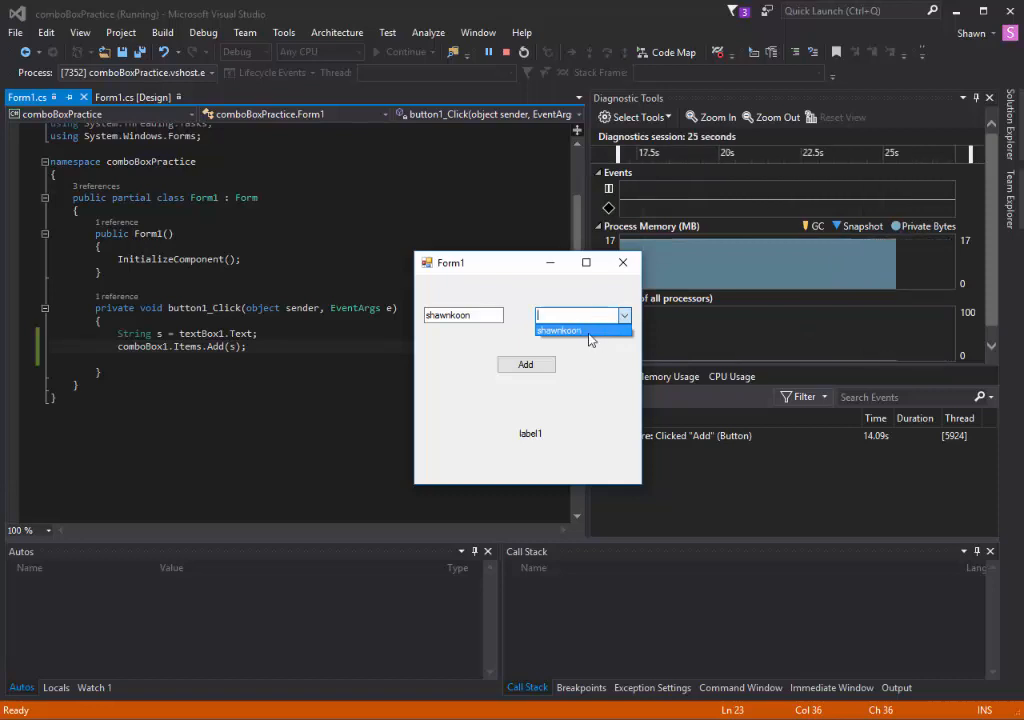
{"action": "left_click", "coordinate": [558, 330]}
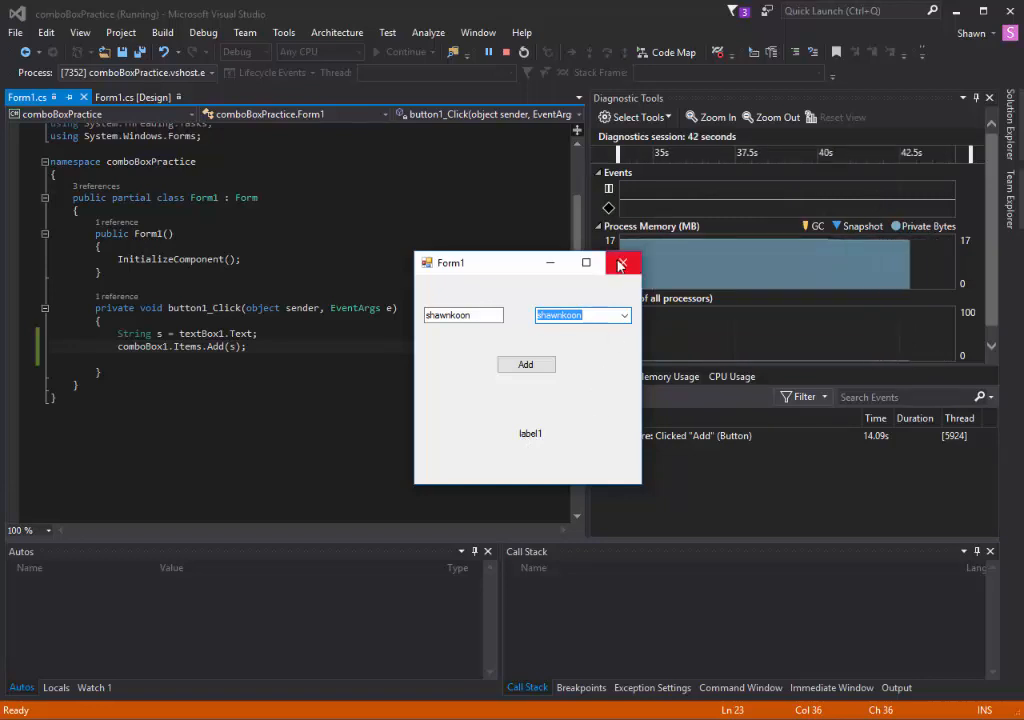
Close the test form and create comboBox1's SelectedIndexChanged handler from the designer.
{"action": "left_click", "coordinate": [623, 263]}
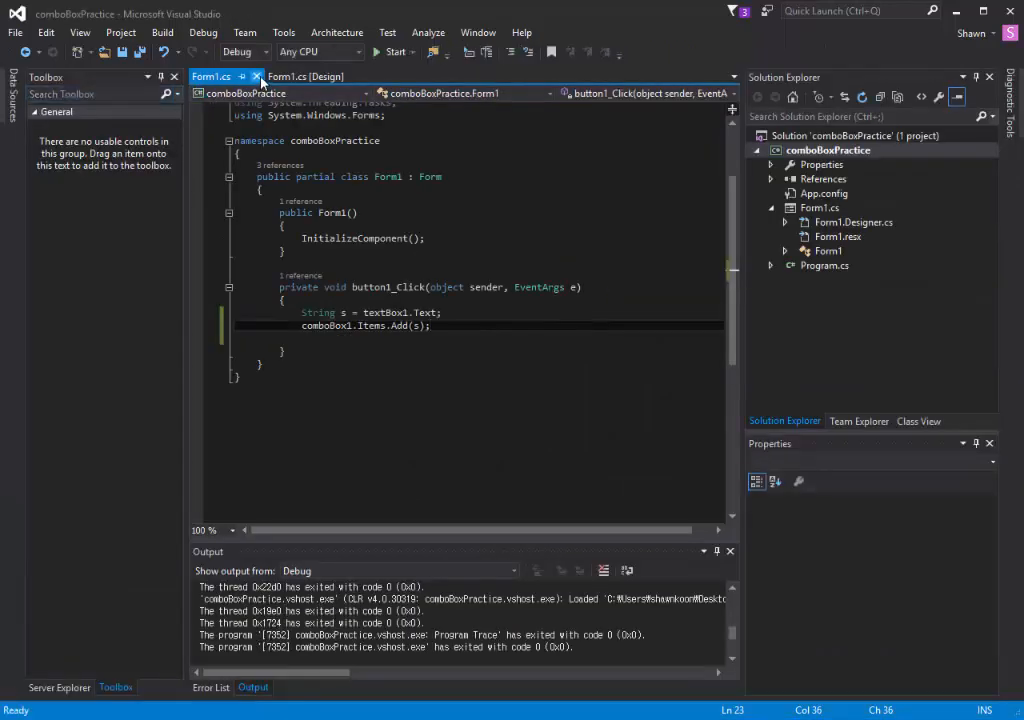
{"action": "mouse_move", "coordinate": [305, 76]}
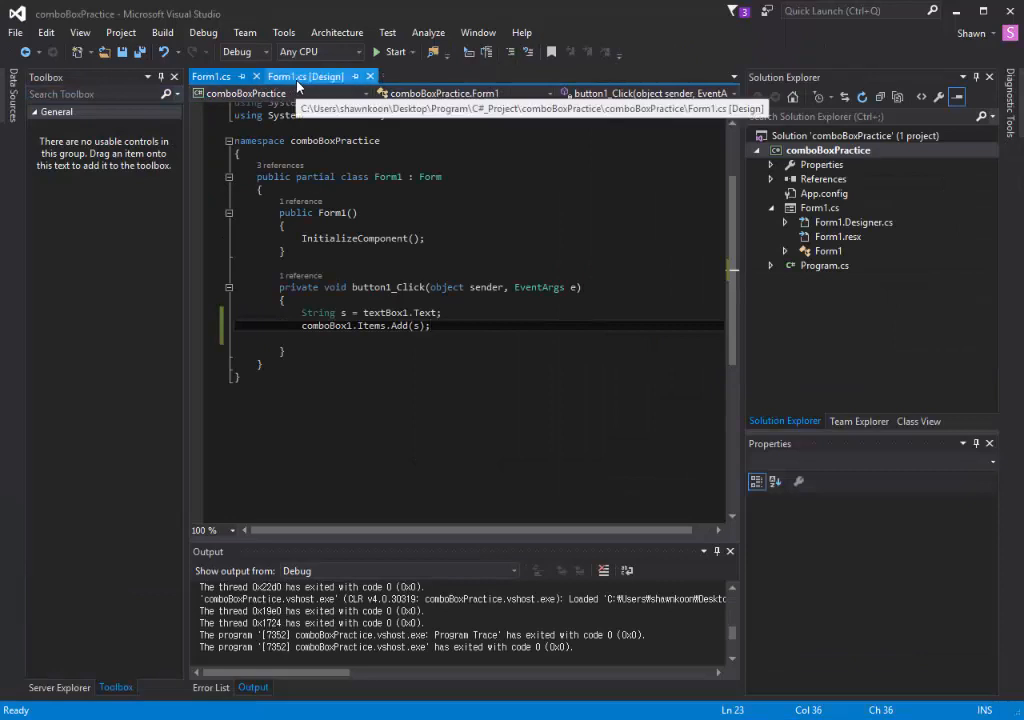
{"action": "left_click", "coordinate": [305, 76]}
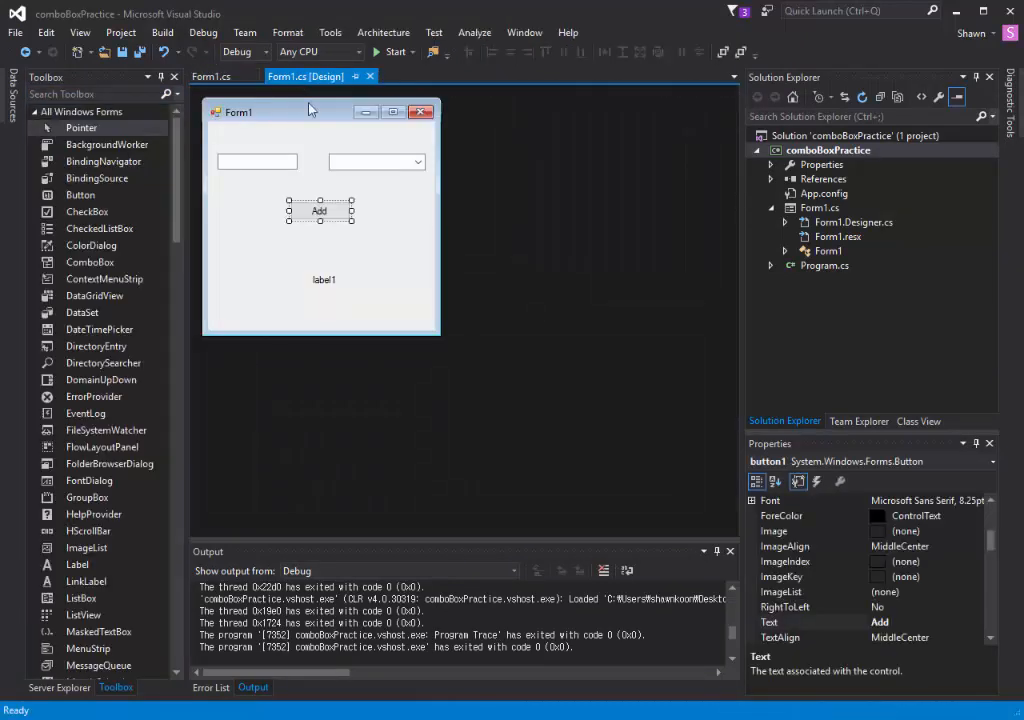
{"action": "left_click", "coordinate": [375, 161]}
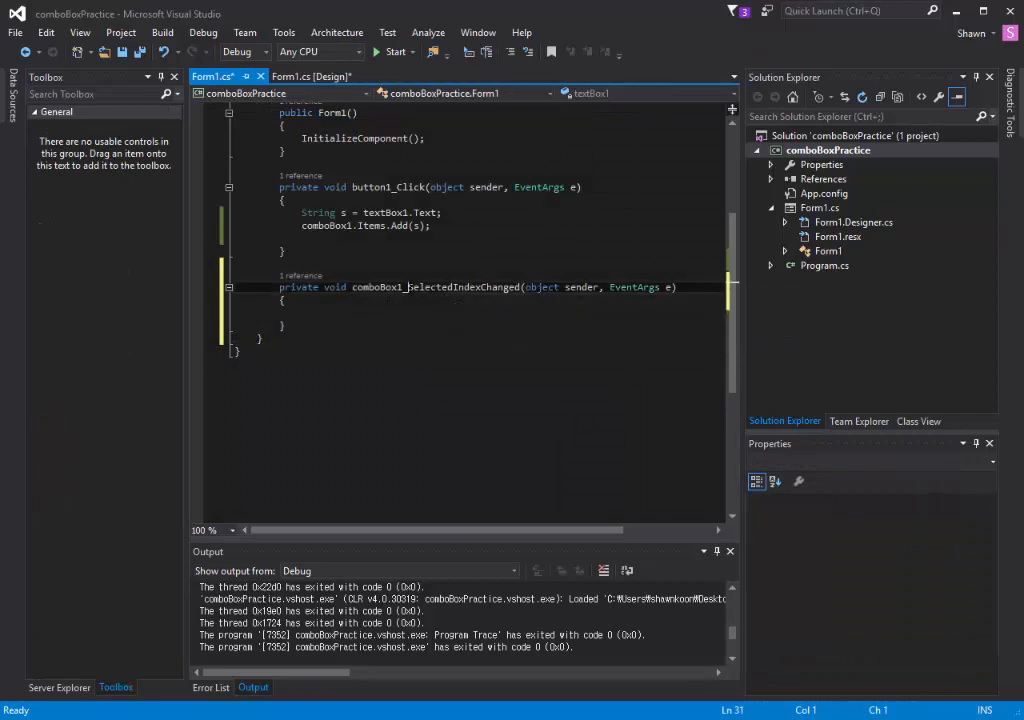
{"action": "double_click", "coordinate": [541, 287]}
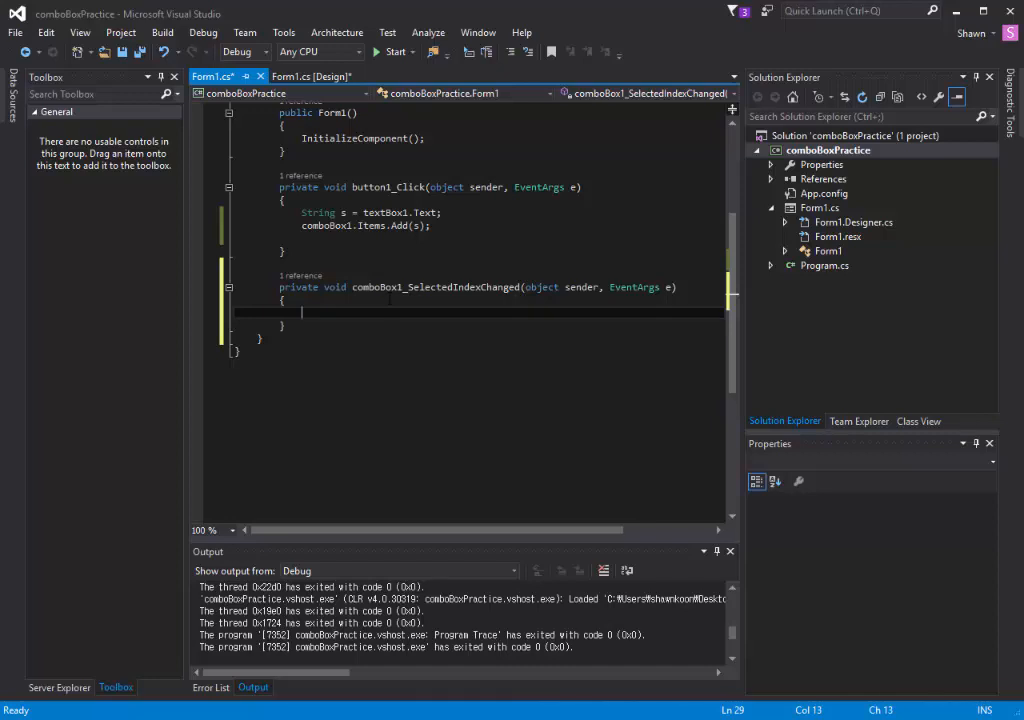
Write label1.Text = comboBox1.Text; inside the new handler.
{"action": "type", "text": "label1"}
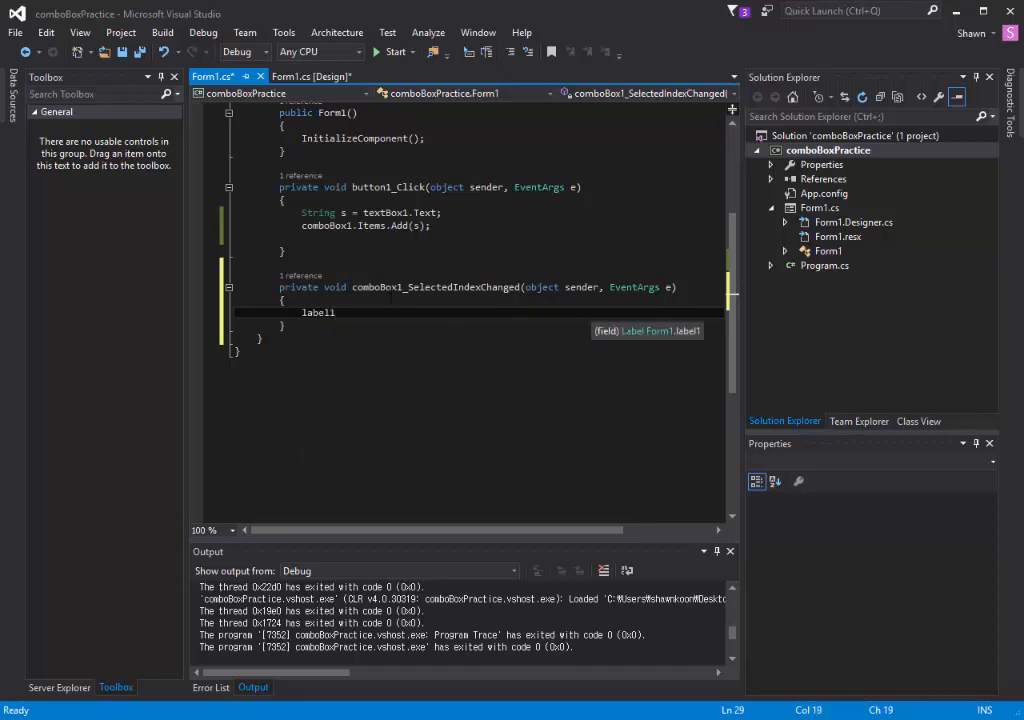
{"action": "type", "text": ".Text ="}
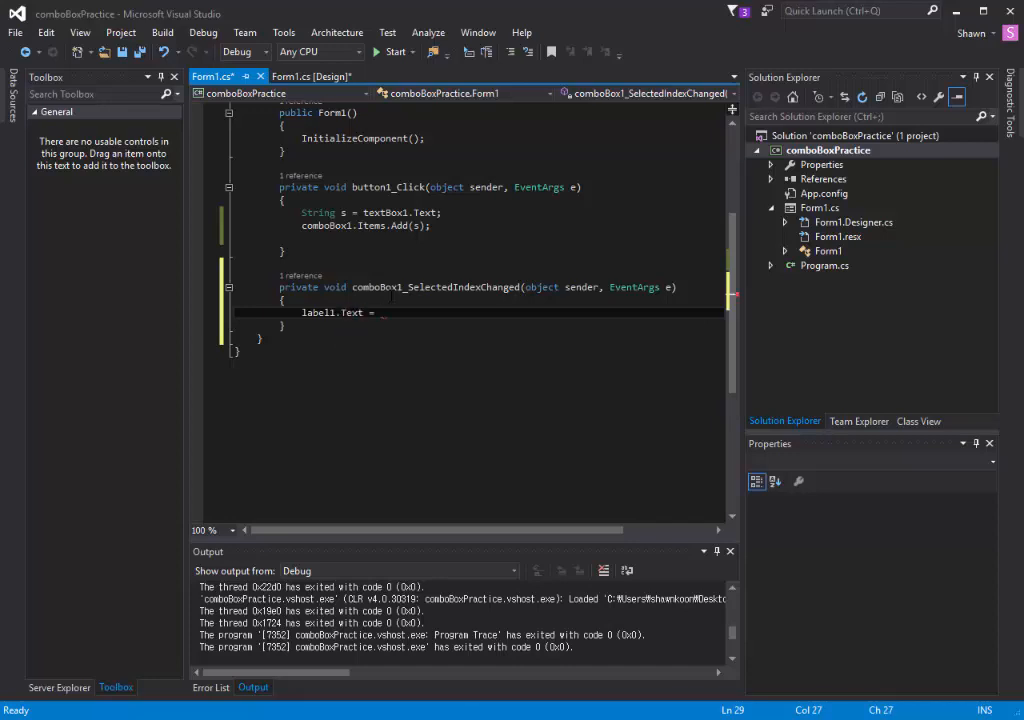
{"action": "type", "text": "comboBox1."}
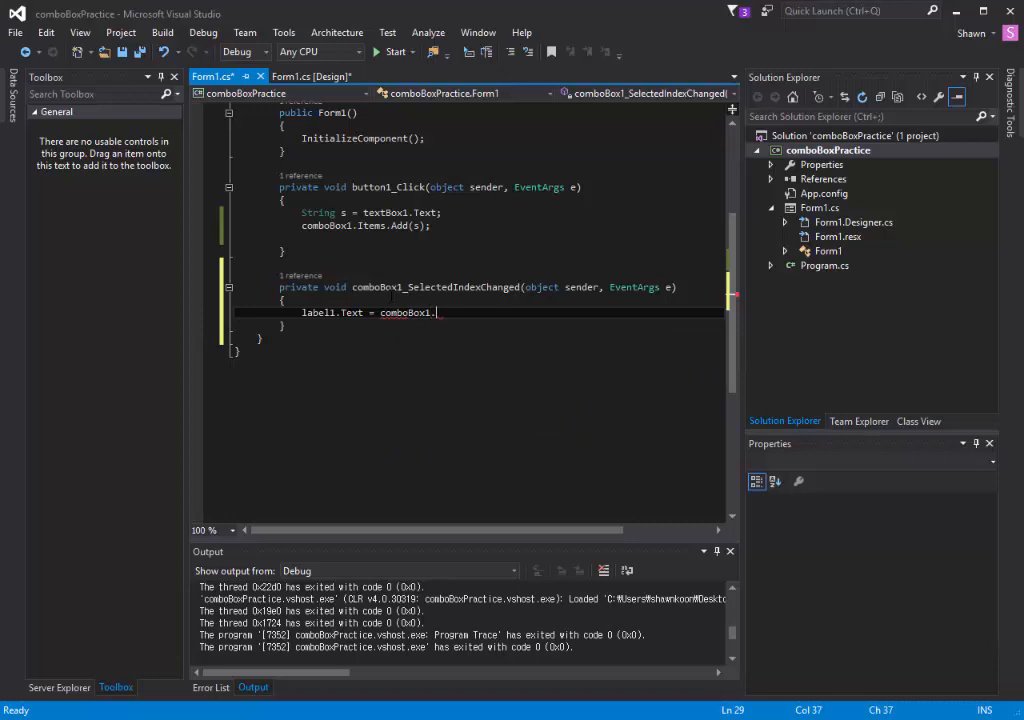
{"action": "type", "text": "Text"}
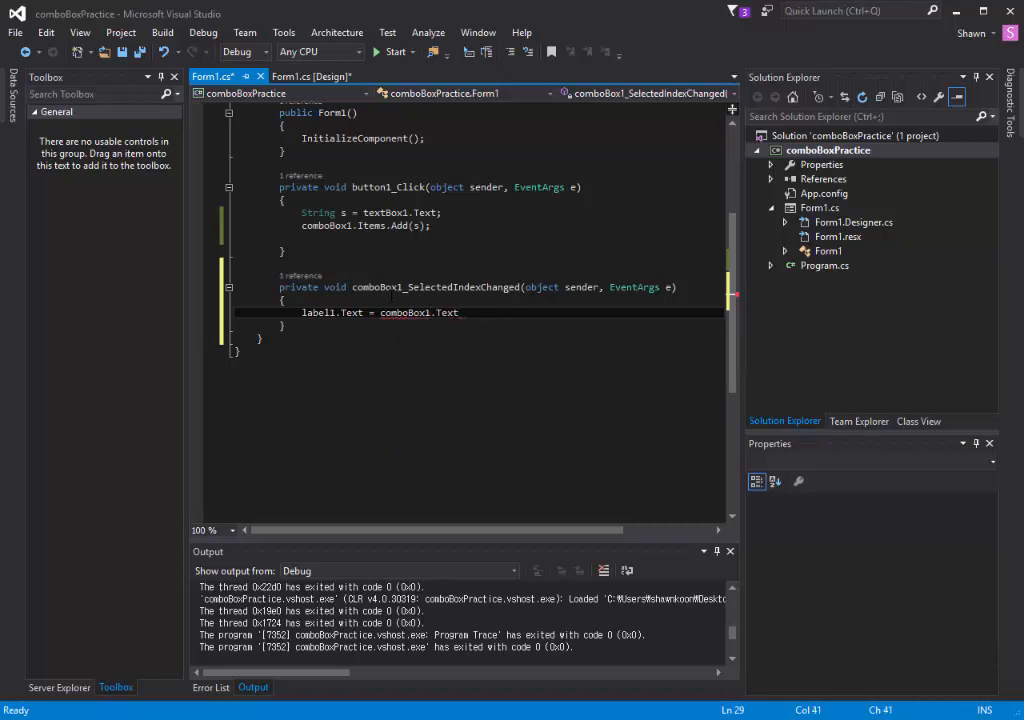
{"action": "type", "text": ";"}
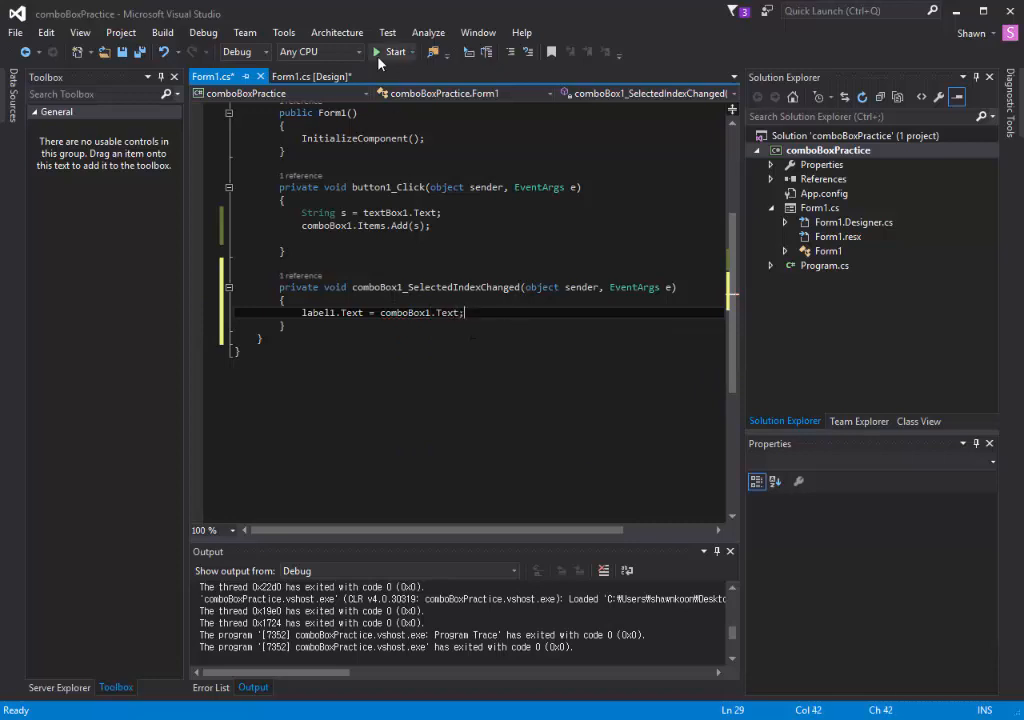
Run the form, add shawnkoon, and select it so label1 shows the name.
{"action": "left_click", "coordinate": [392, 51]}
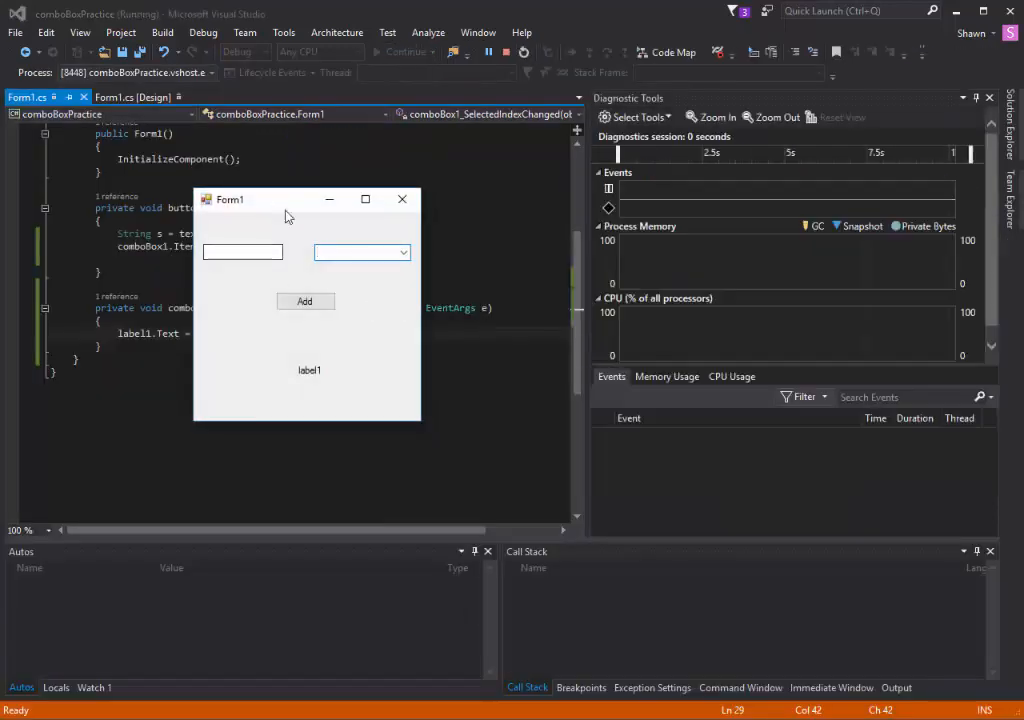
{"action": "left_click_drag", "start_coordinate": [229, 199], "coordinate": [337, 256]}
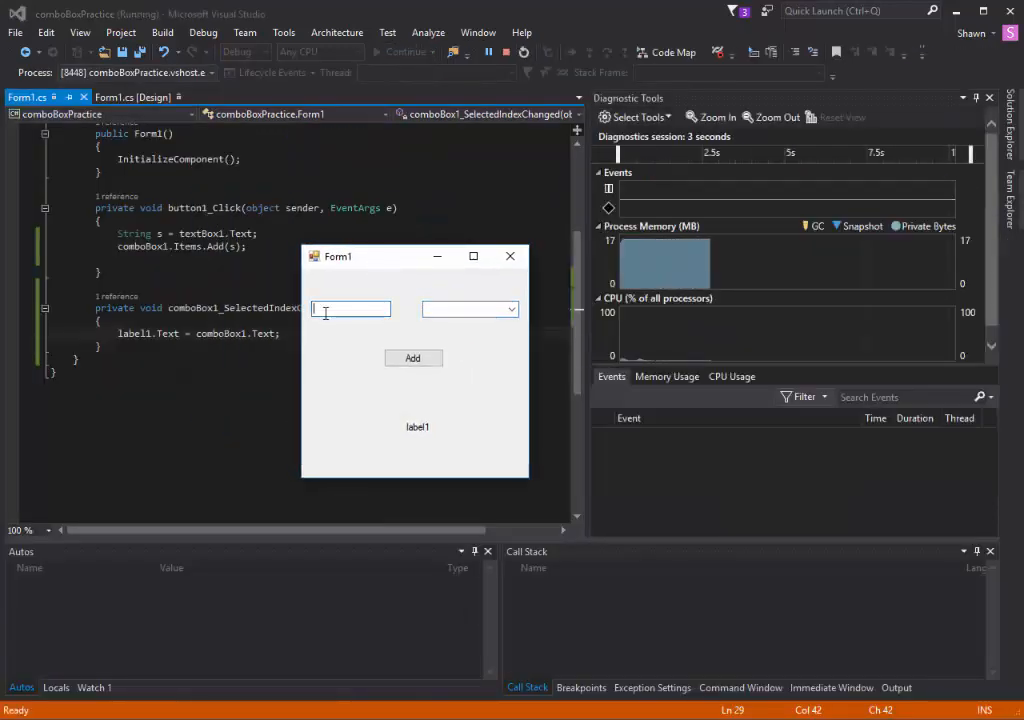
{"action": "type", "text": "shawnkoon"}
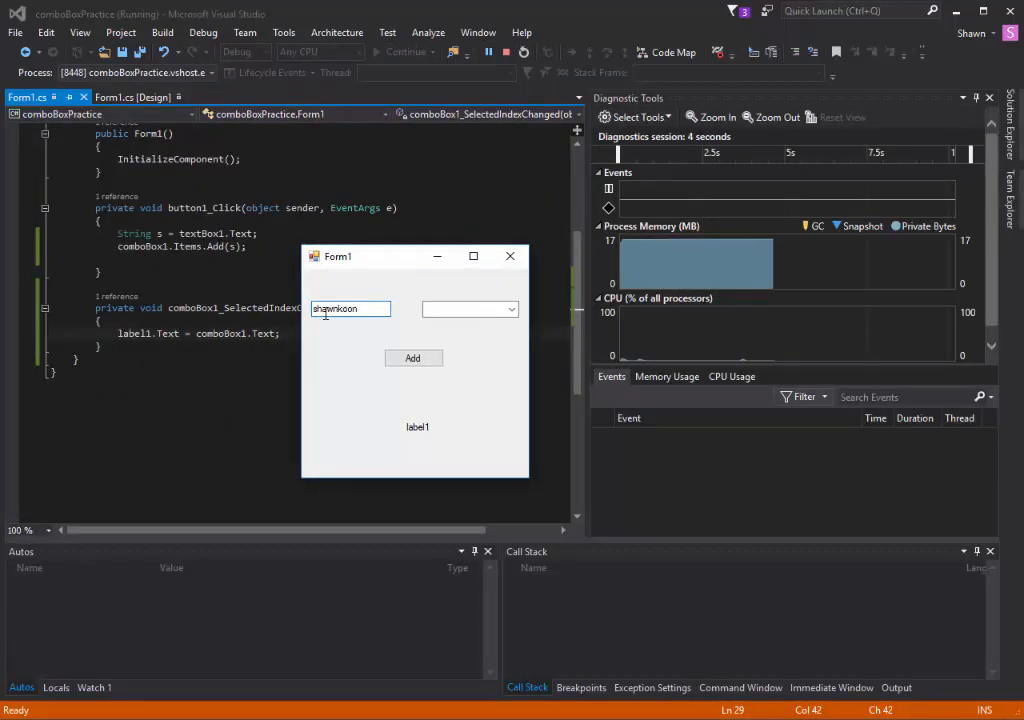
{"action": "left_click", "coordinate": [412, 358]}
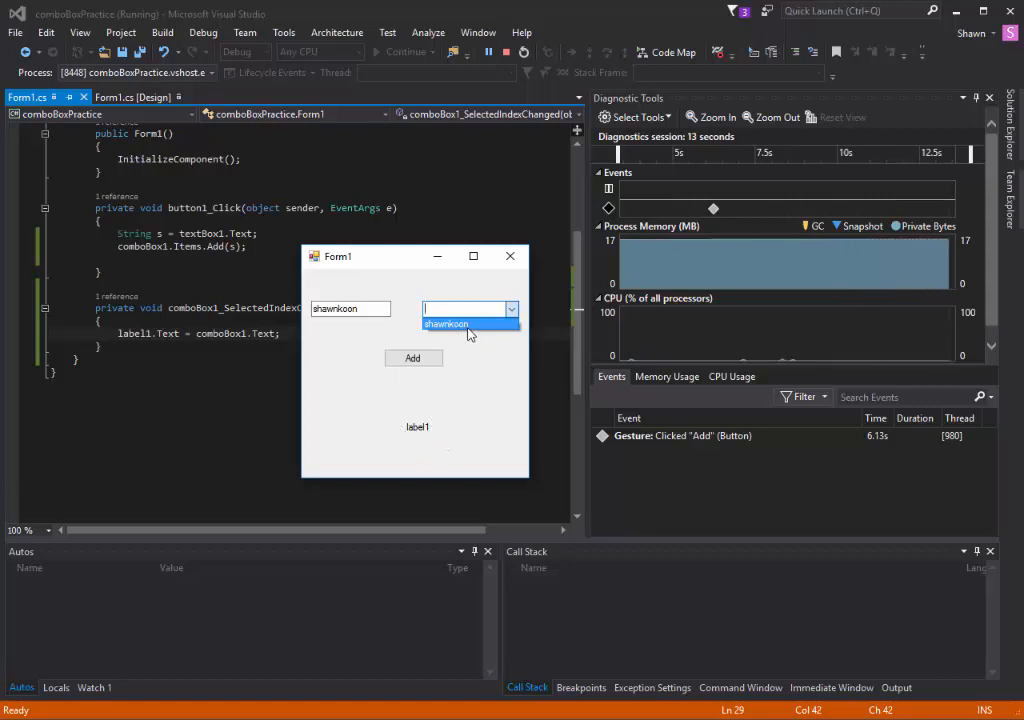
{"action": "left_click", "coordinate": [446, 323]}
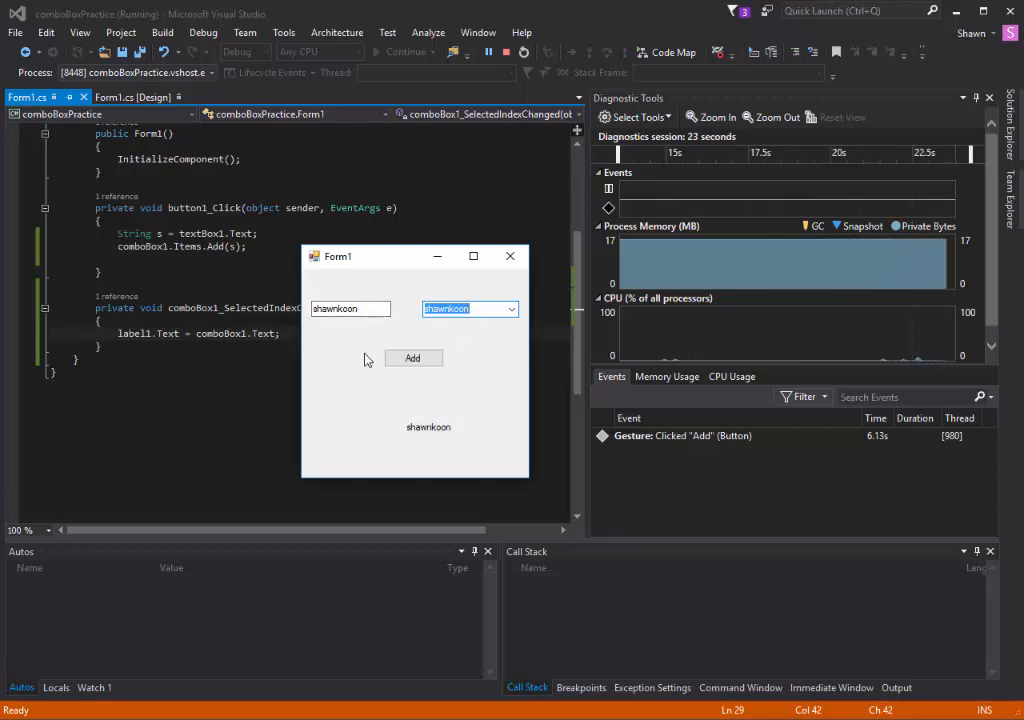
{"action": "mouse_move", "coordinate": [462, 347]}
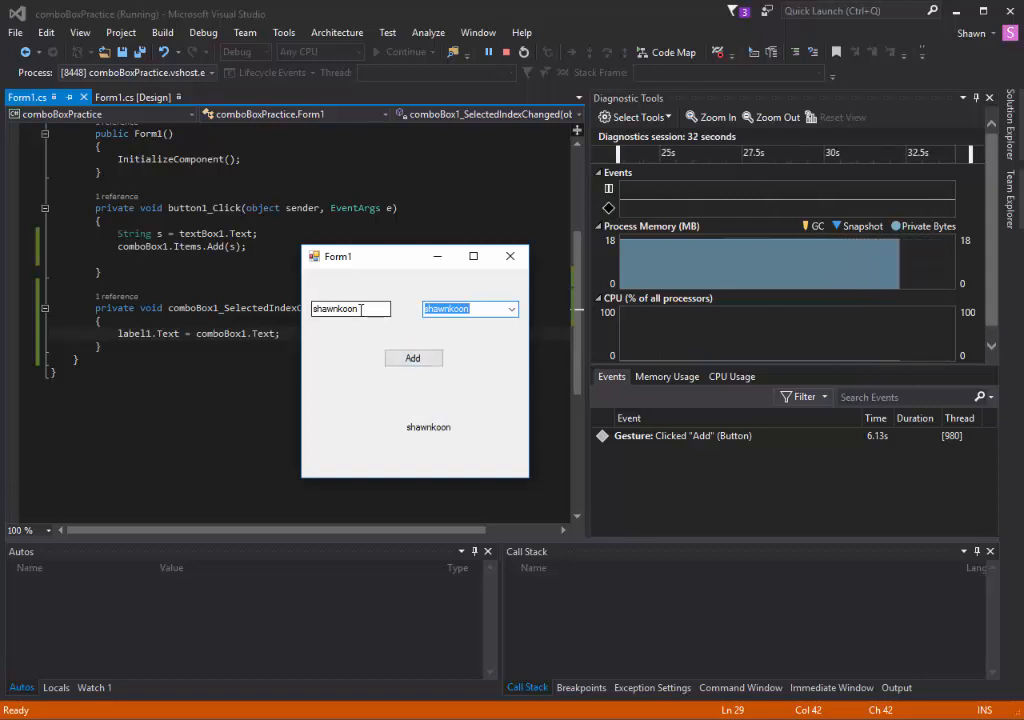
Add the same name repeatedly to see duplicate entries fill the combo box.
{"action": "left_click", "coordinate": [412, 358]}
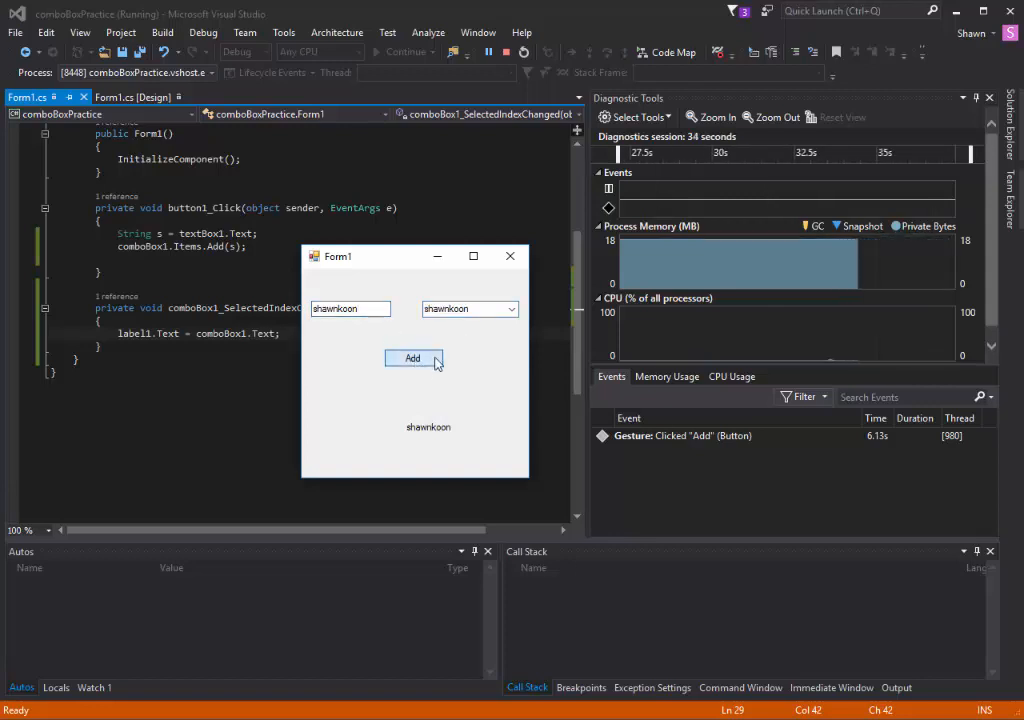
{"action": "left_click", "coordinate": [412, 358]}
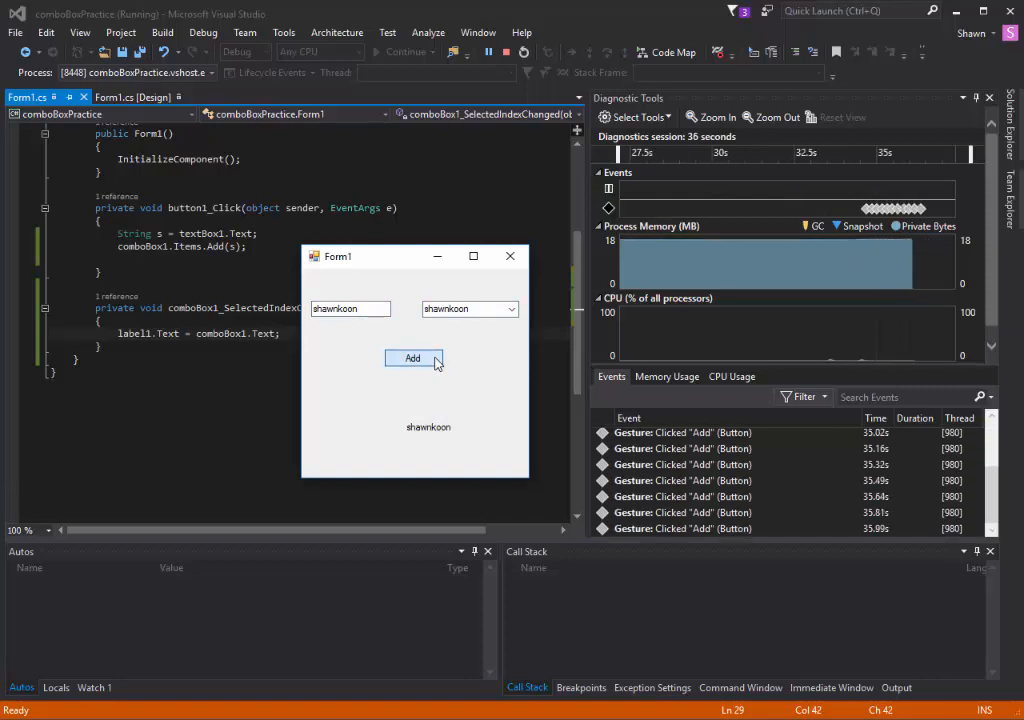
{"action": "left_click", "coordinate": [511, 308]}
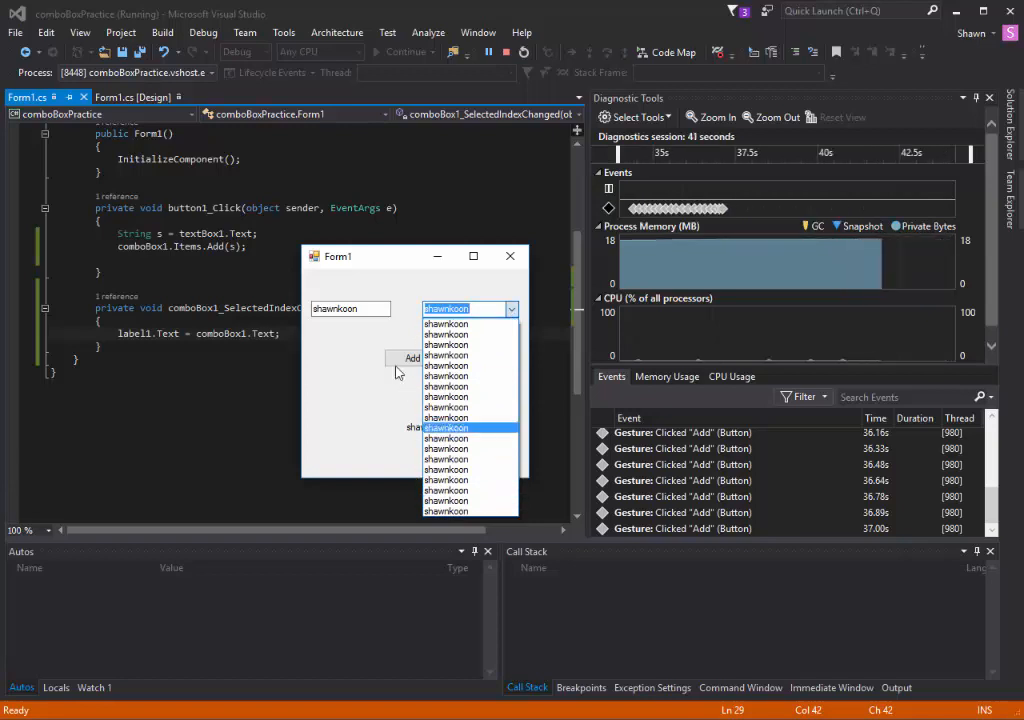
{"action": "mouse_move", "coordinate": [465, 344]}
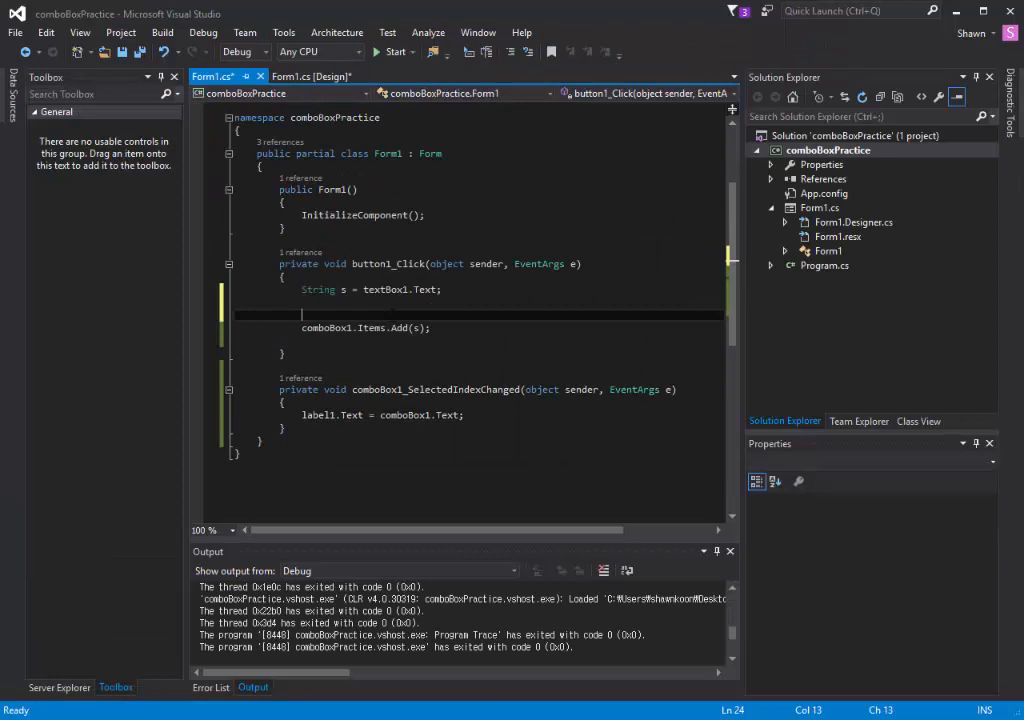
Wrap comboBox1.Items.Add(s); in if(!comboBox1.Items.Contains(s)) { ... }.
{"action": "type", "text": "if("}
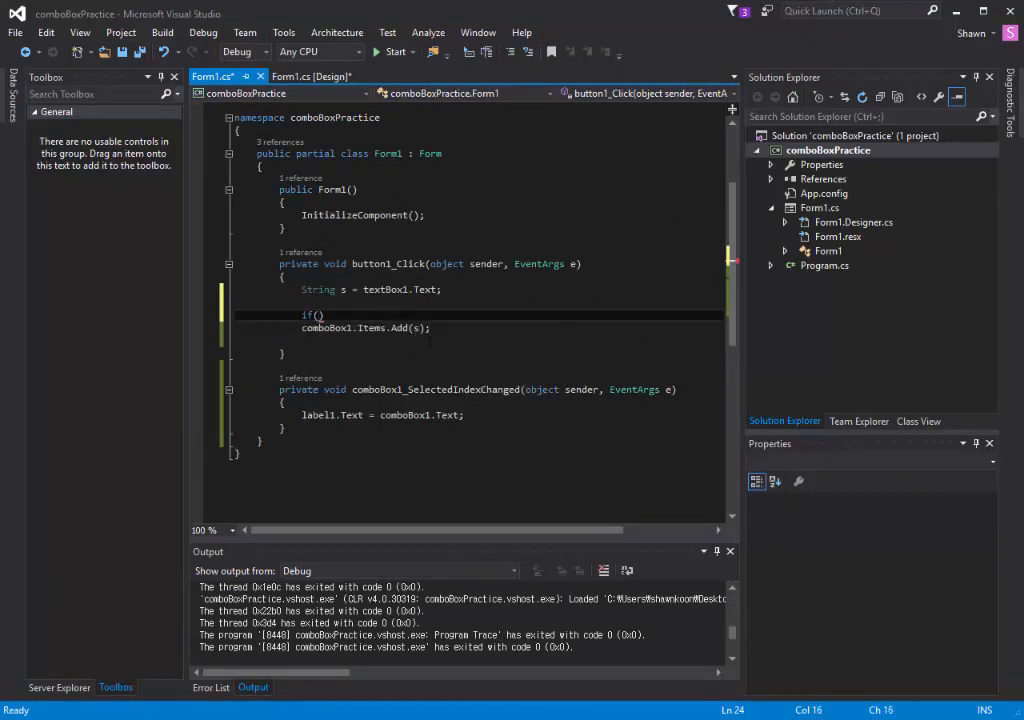
{"action": "mouse_move", "coordinate": [320, 327]}
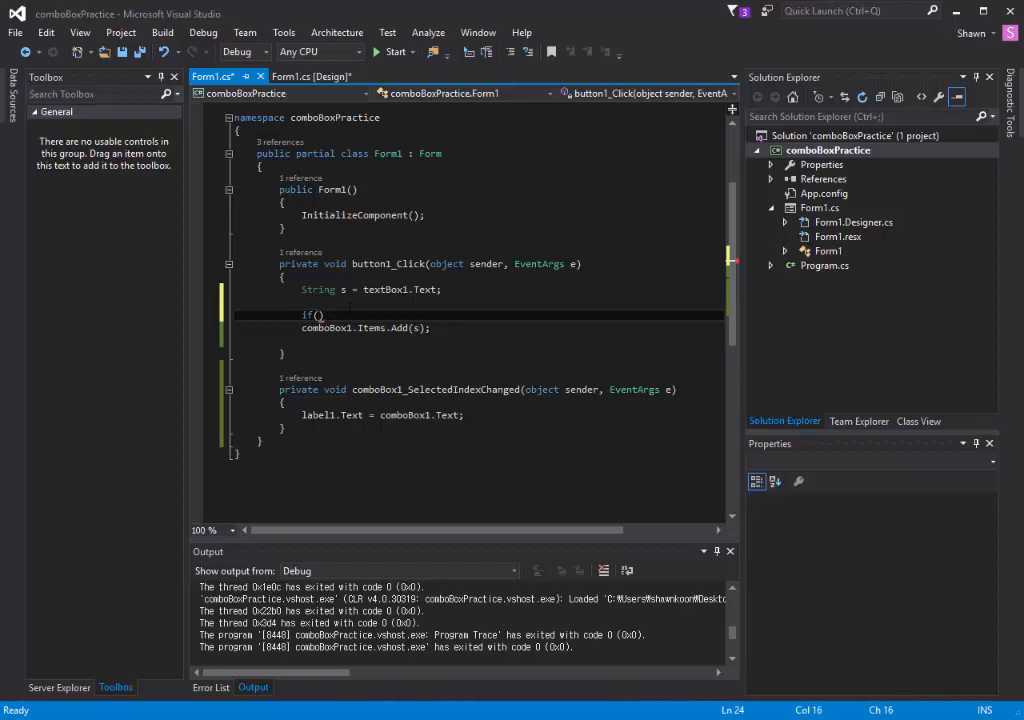
{"action": "type", "text": "!"}
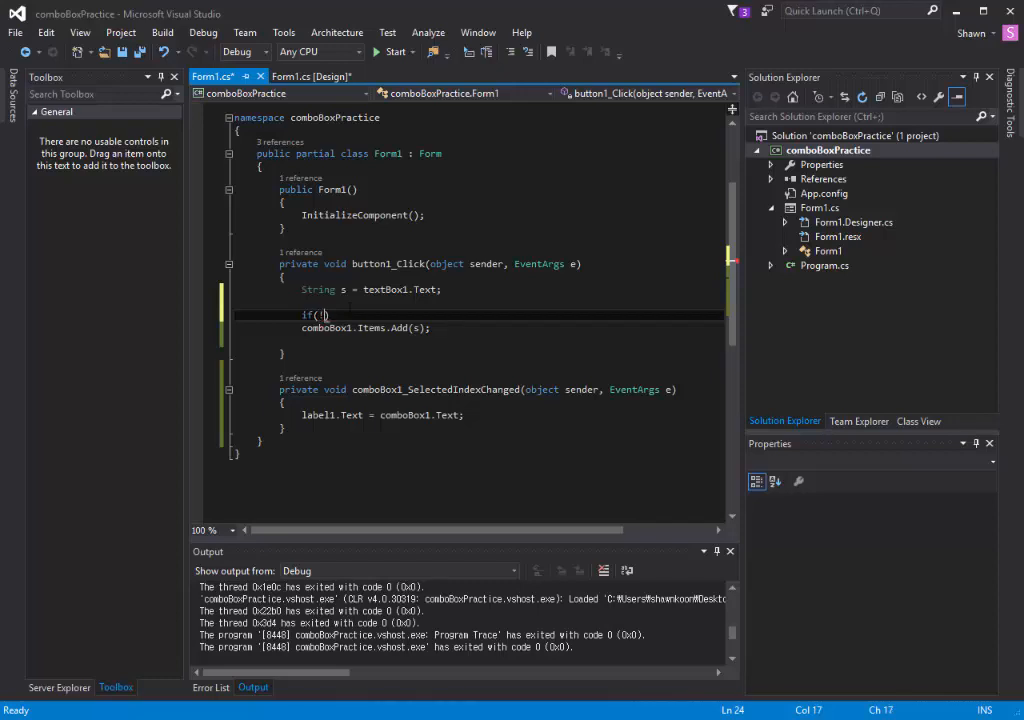
{"action": "type", "text": "comboBox1.Items.Contains("}
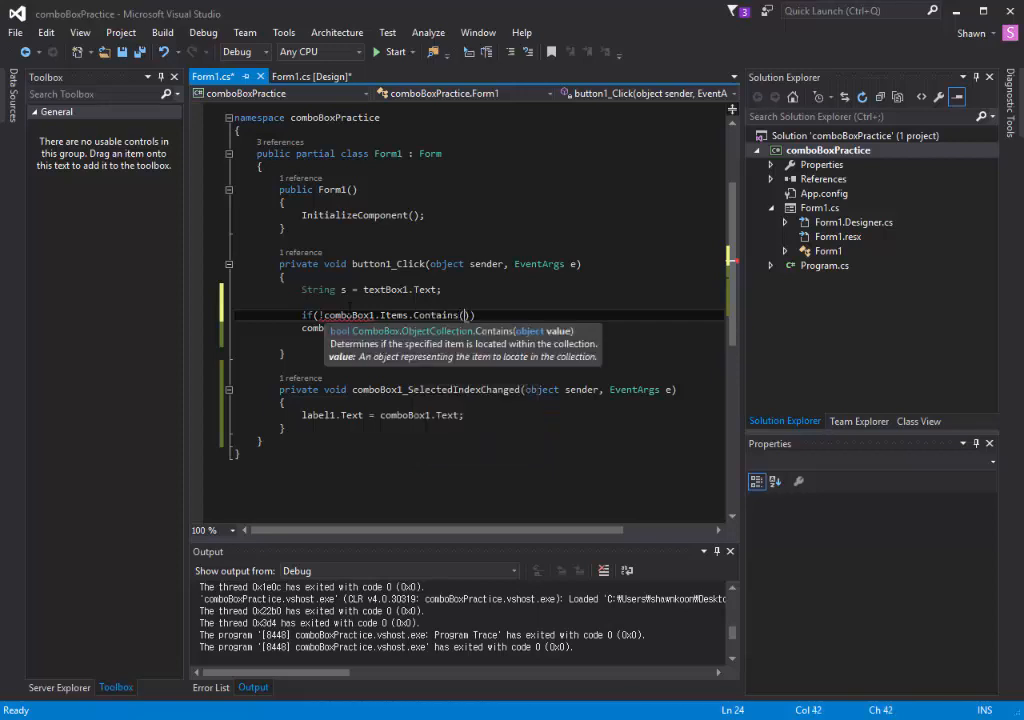
{"action": "type", "text": "s"}
{"action": "type", "text": "{"}
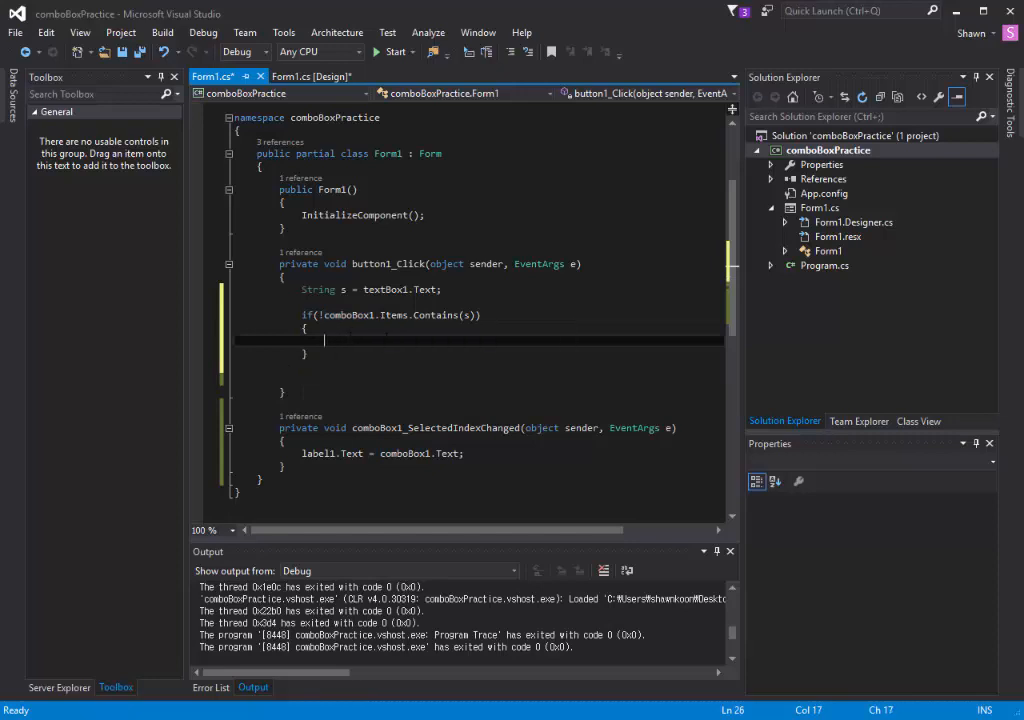
{"action": "type", "text": "comboBox1.Items.Add(s);"}
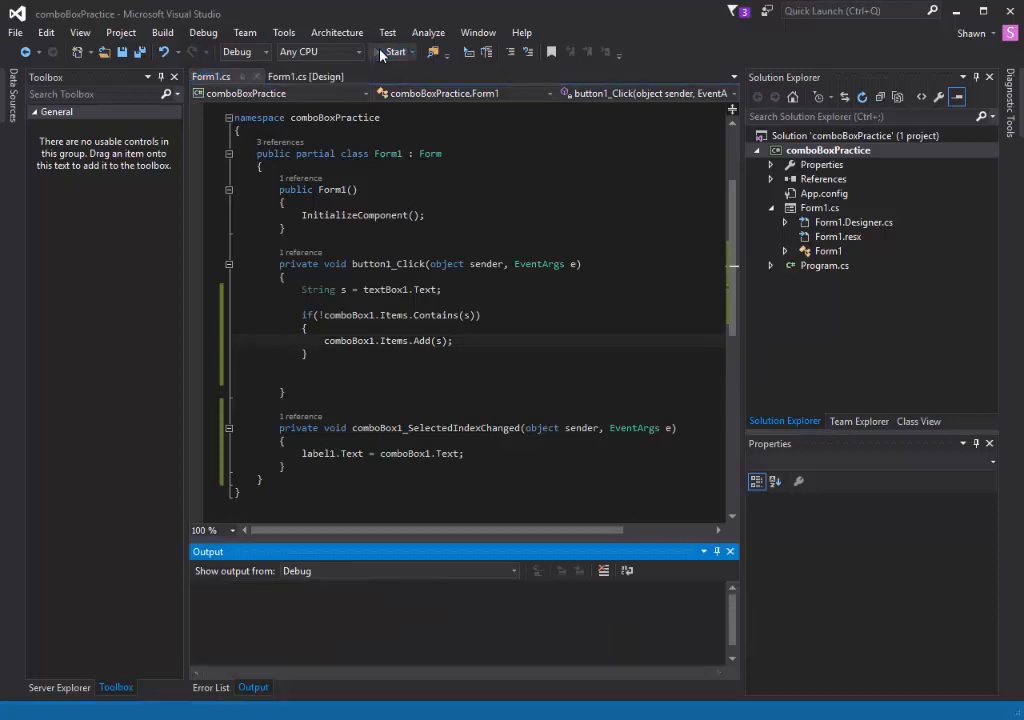
Run the form, add shawnkoon several times, and verify the list holds one entry.
{"action": "left_click", "coordinate": [394, 52]}
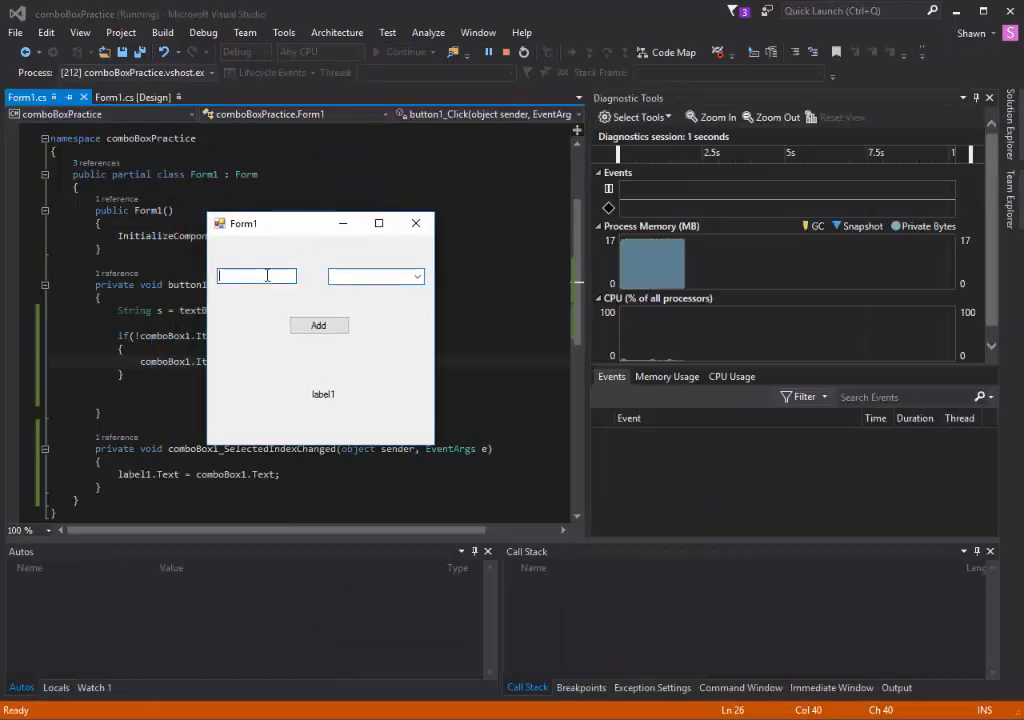
{"action": "type", "text": "shawnkoon"}
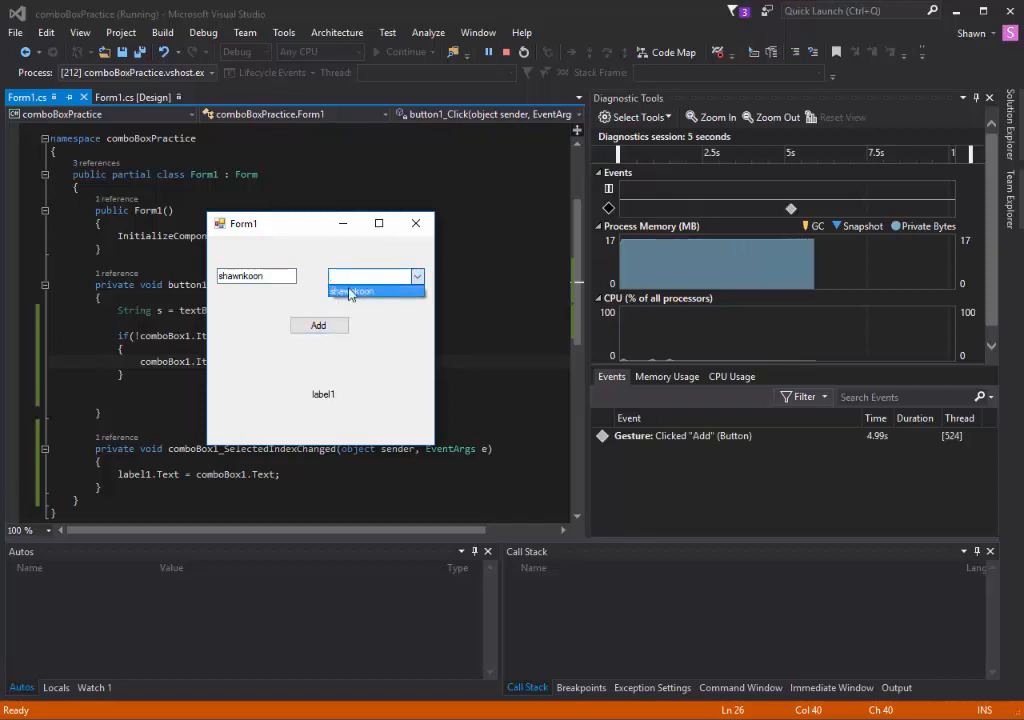
{"action": "left_click", "coordinate": [375, 276]}
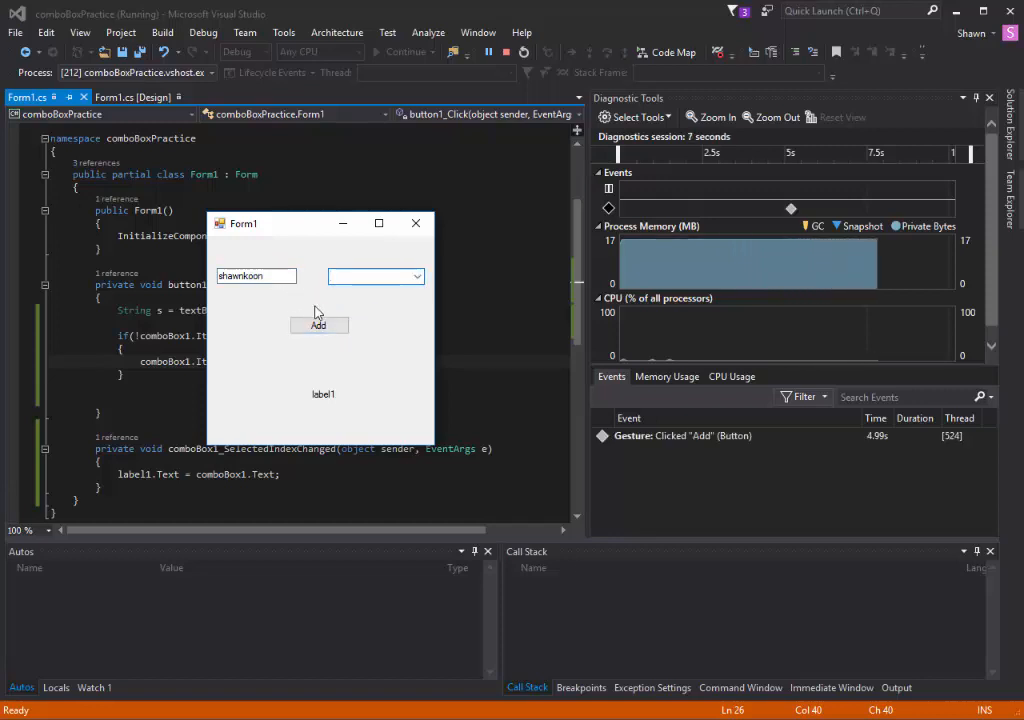
{"action": "left_click", "coordinate": [318, 325]}
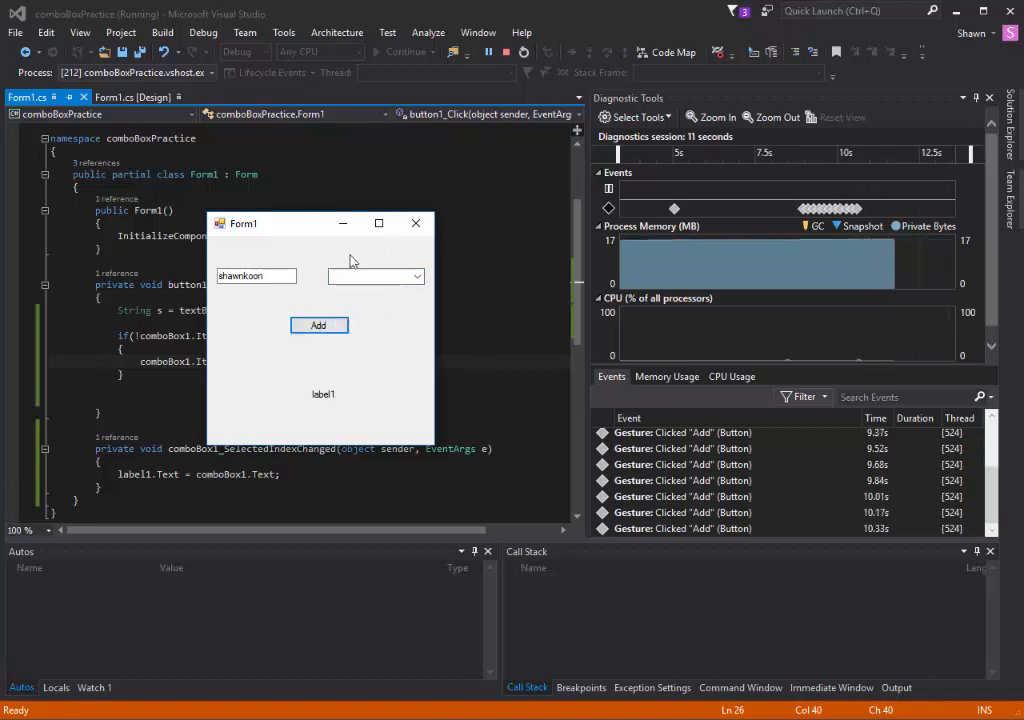
{"action": "left_click", "coordinate": [416, 276]}
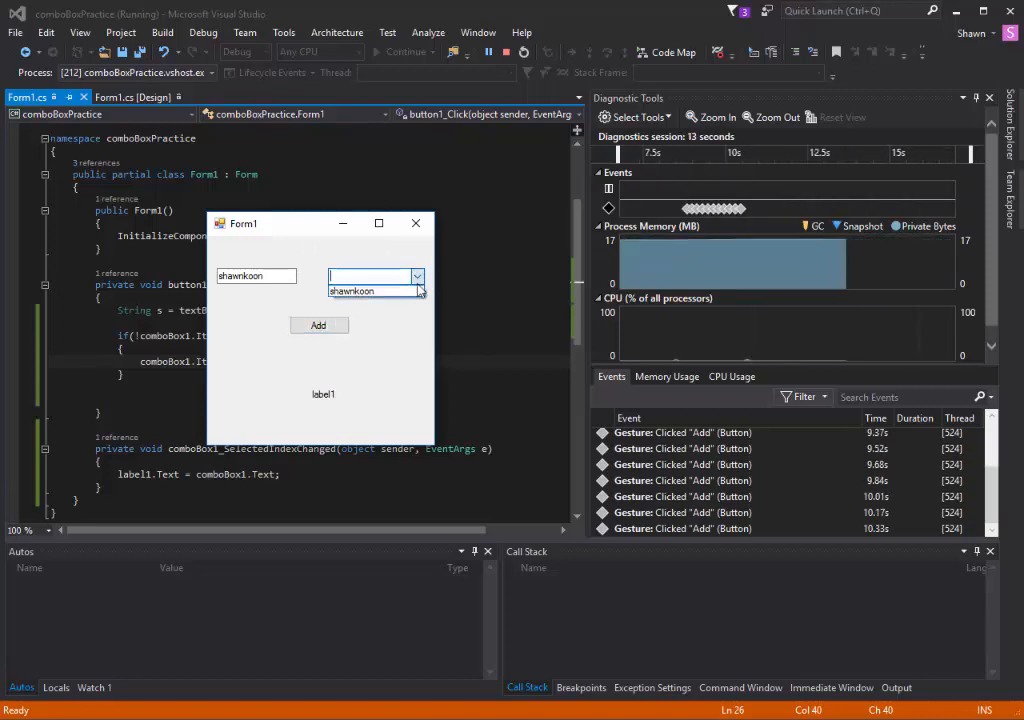